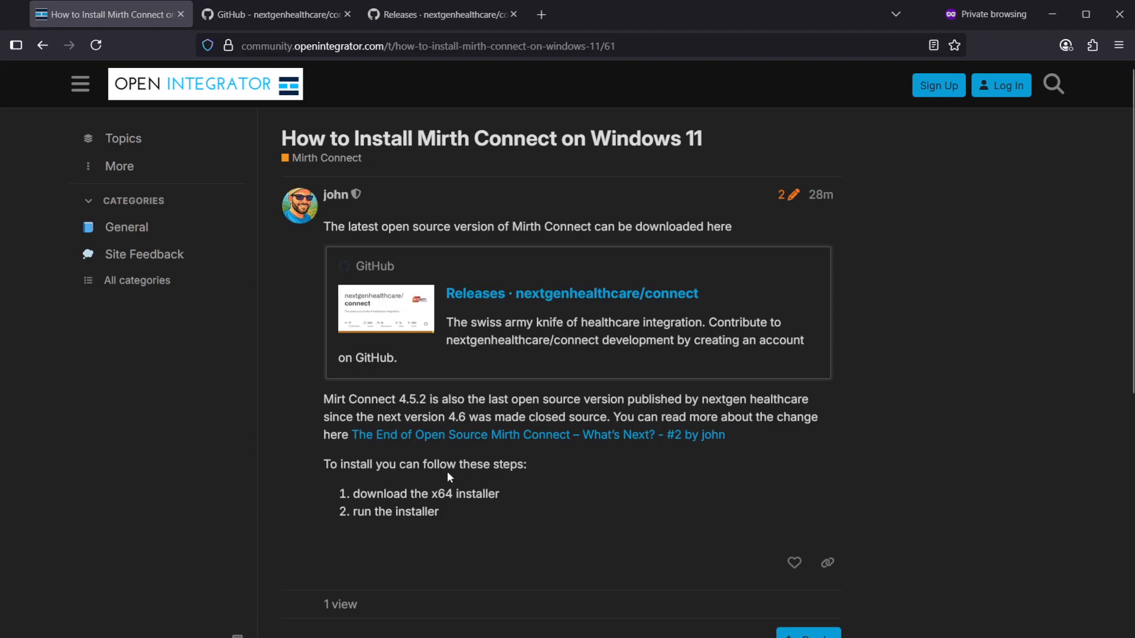
mouse_move(560, 178)
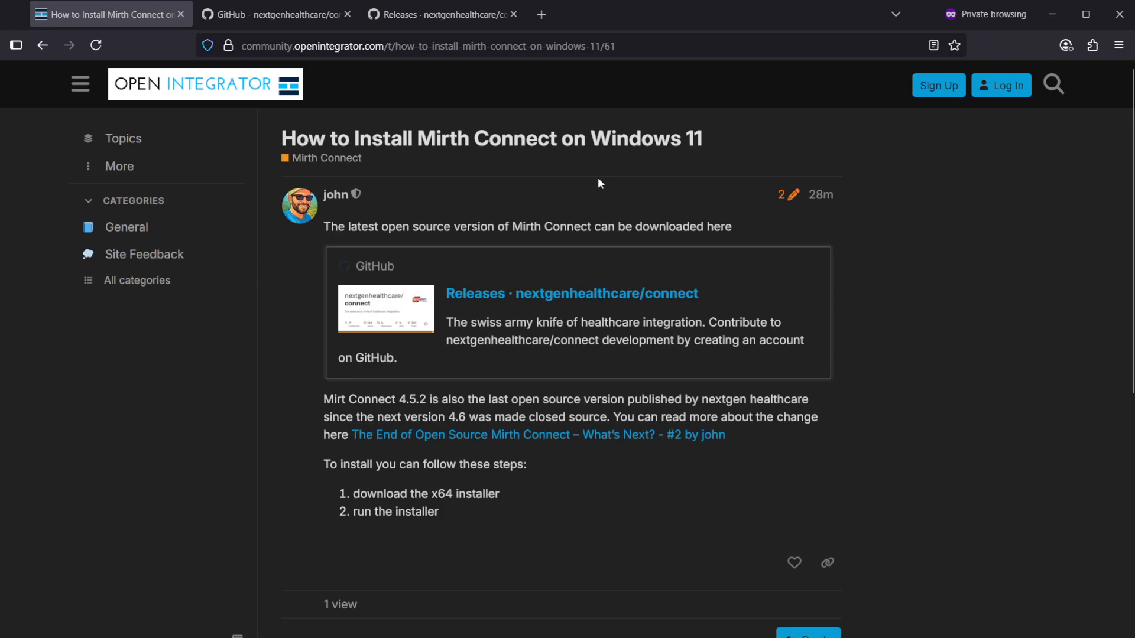
mouse_move(186, 96)
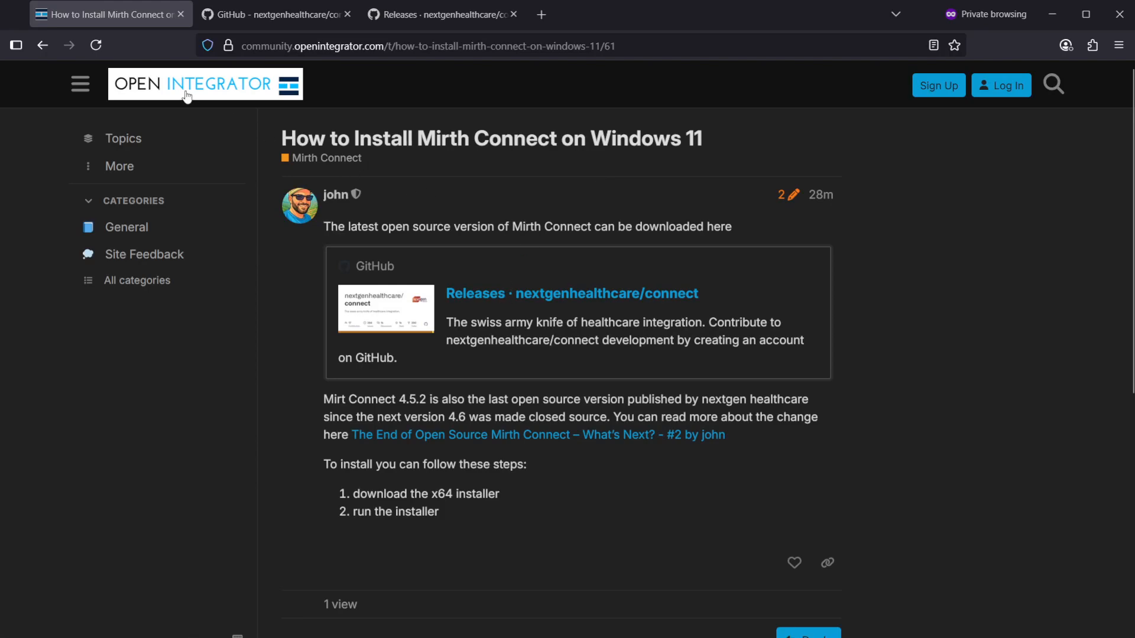
mouse_move(548, 299)
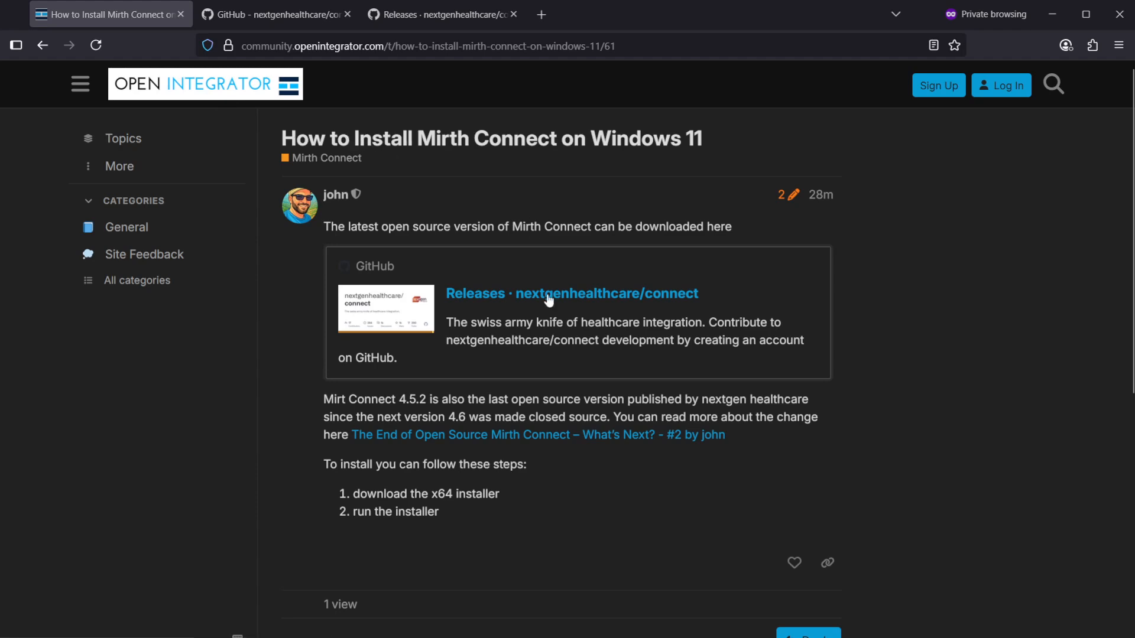
mouse_move(531, 404)
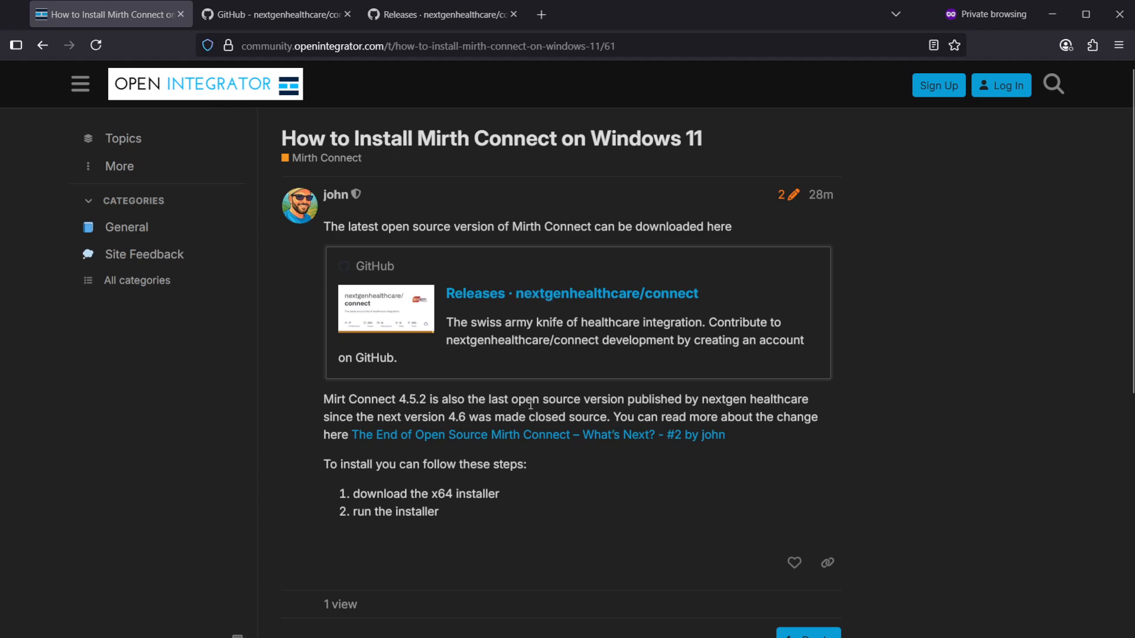
mouse_move(497, 297)
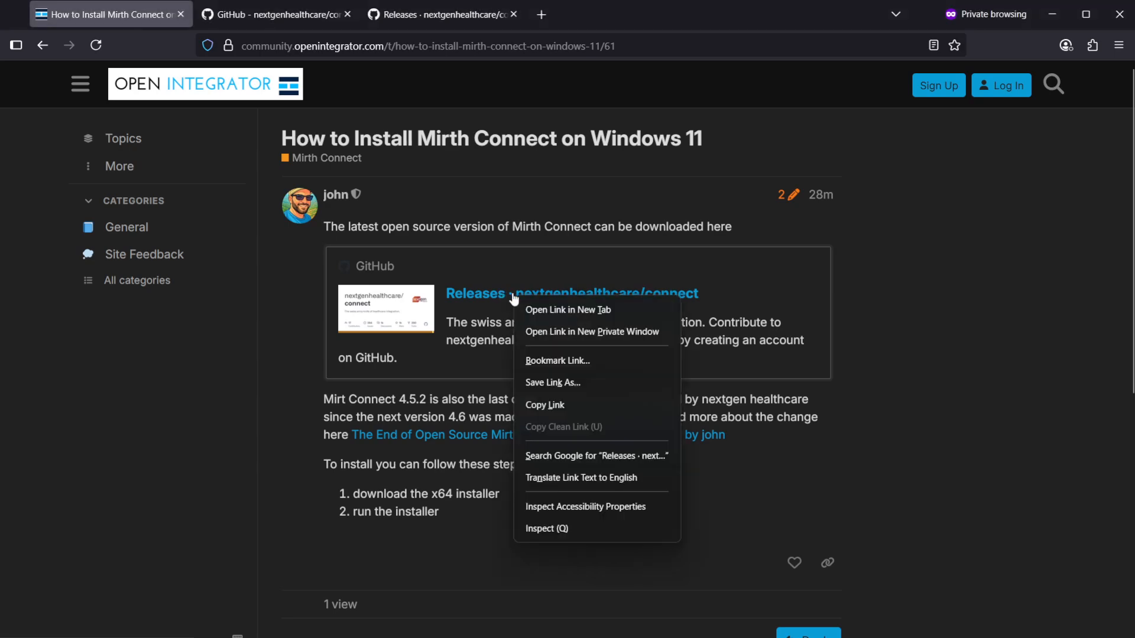
- Open the 'Releases · nextgenhealthcare/connect' link in a new browser tab
left_click(567, 310)
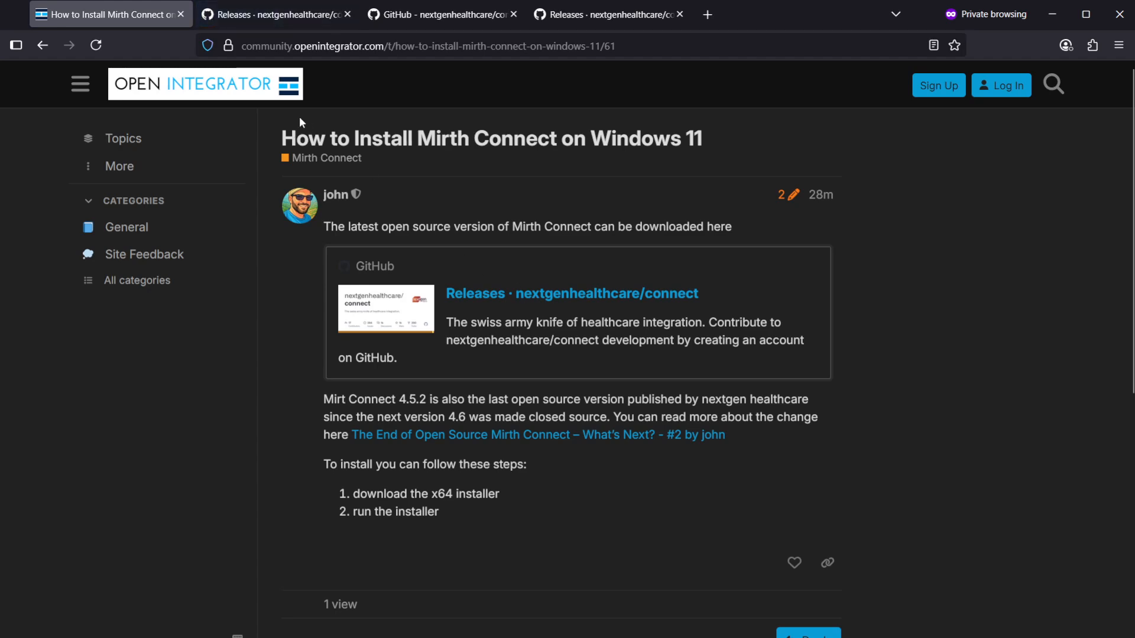
mouse_move(275, 13)
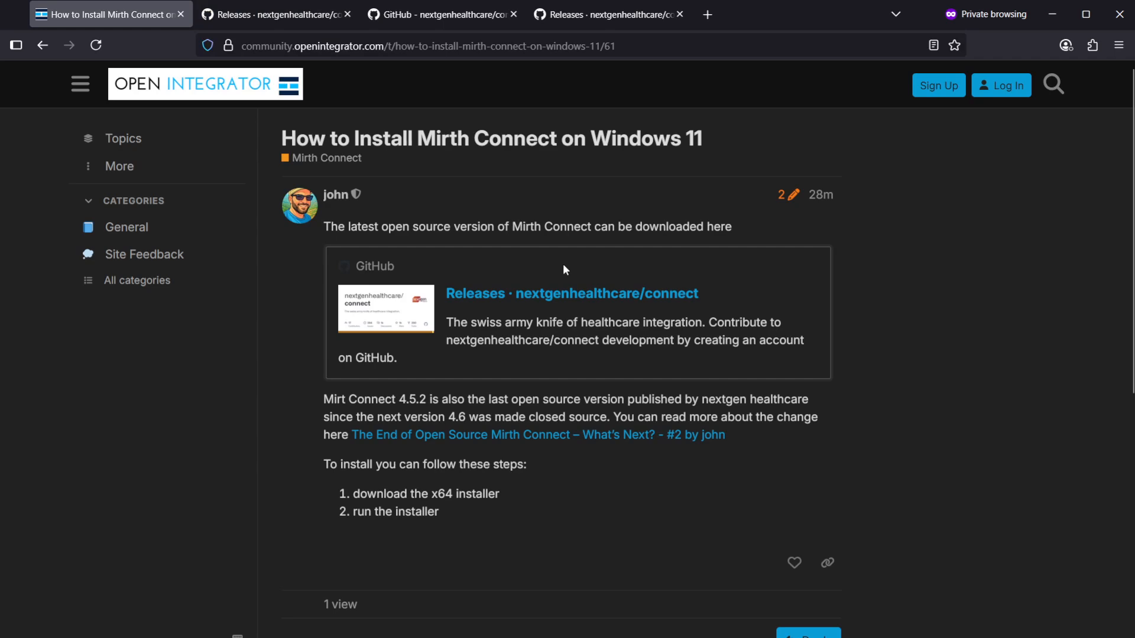
mouse_move(538, 343)
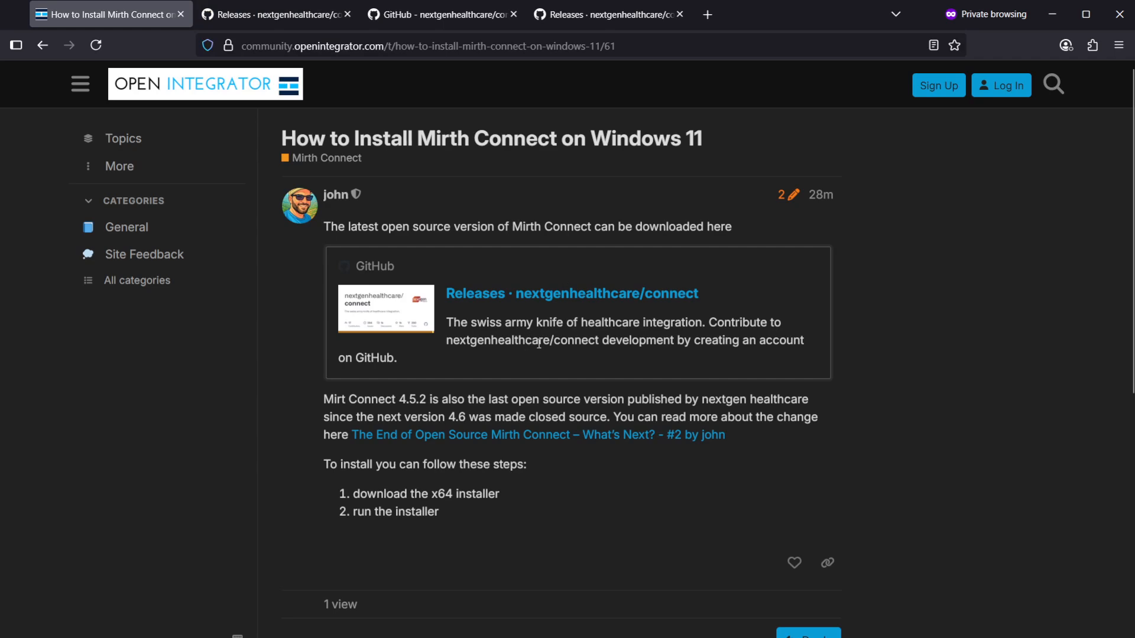
mouse_move(539, 354)
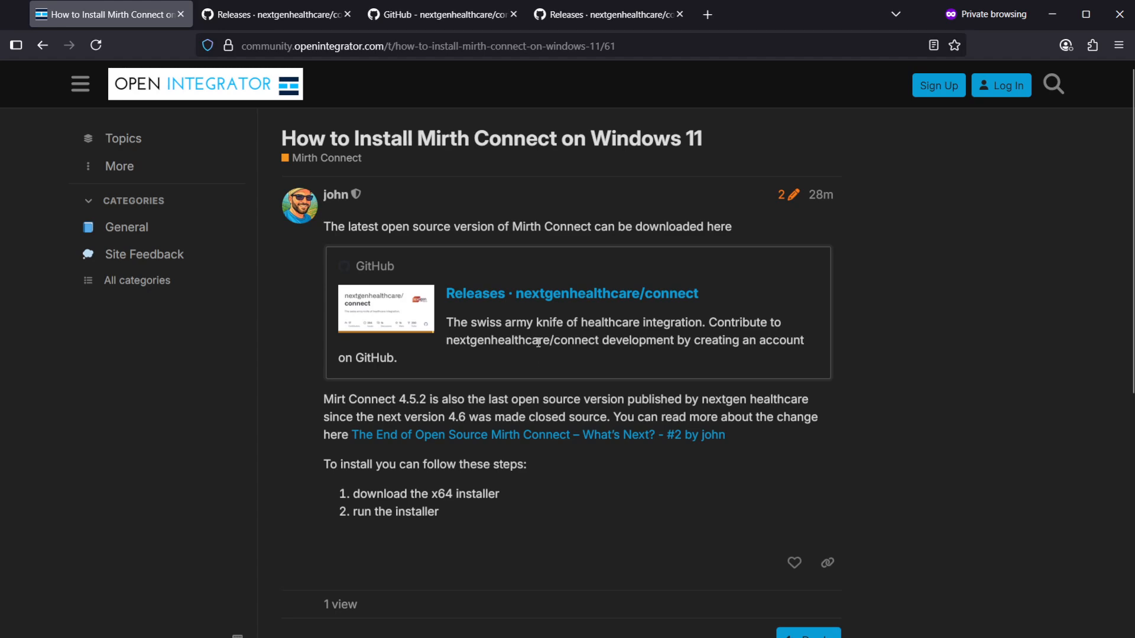
mouse_move(532, 336)
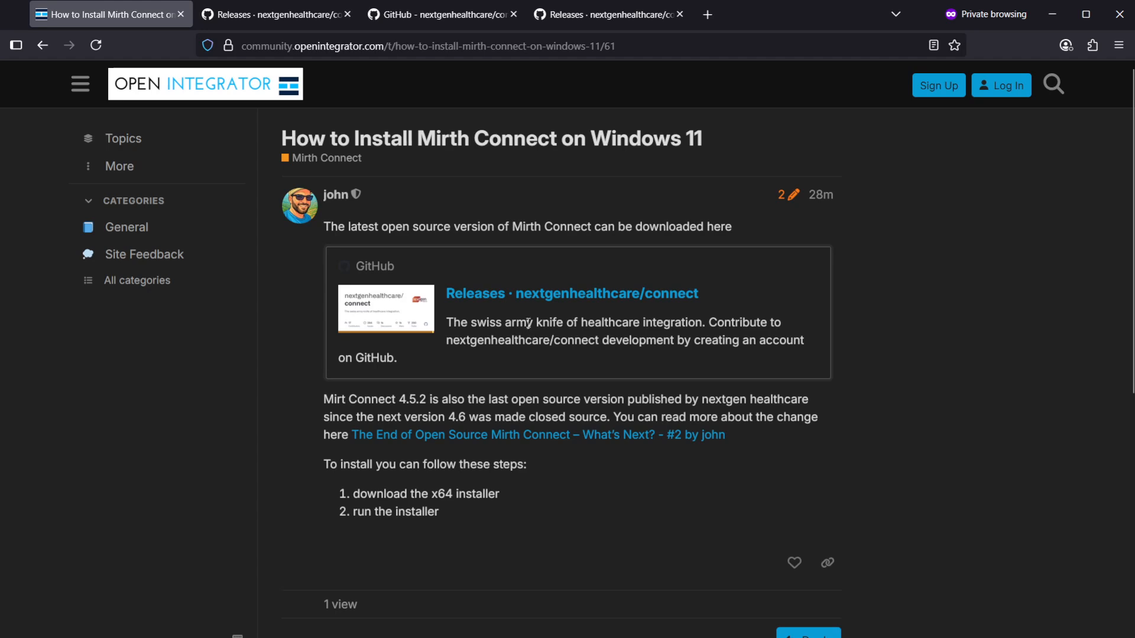
mouse_move(435, 254)
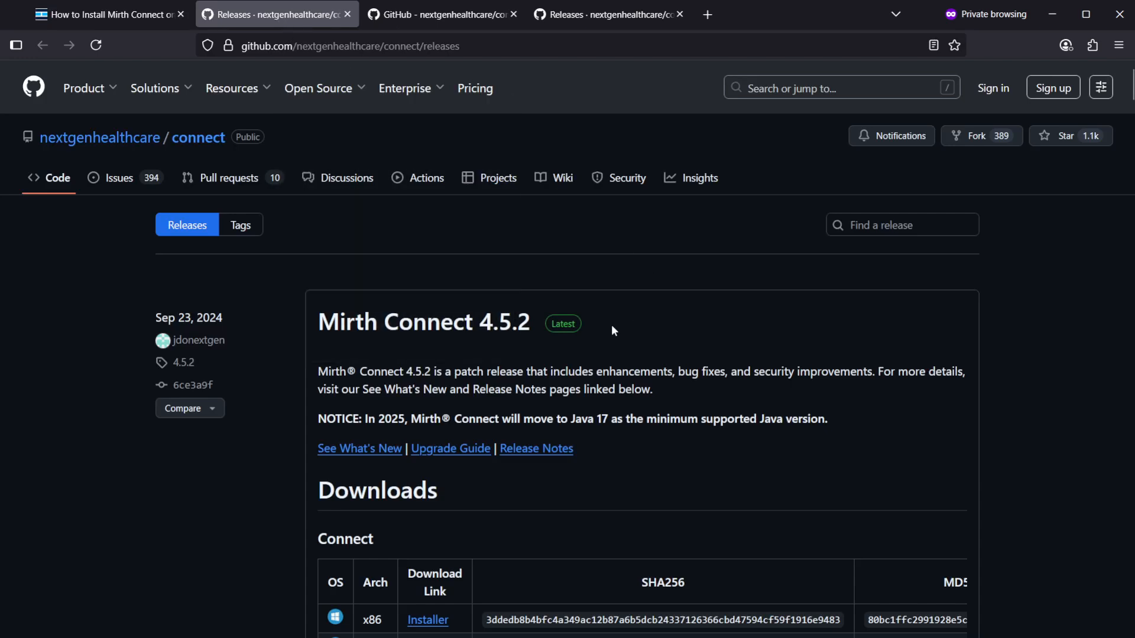
- Download the Mirth Connect 4.5.2 Windows x64 Installer from the release Downloads table
scroll("down", 3)
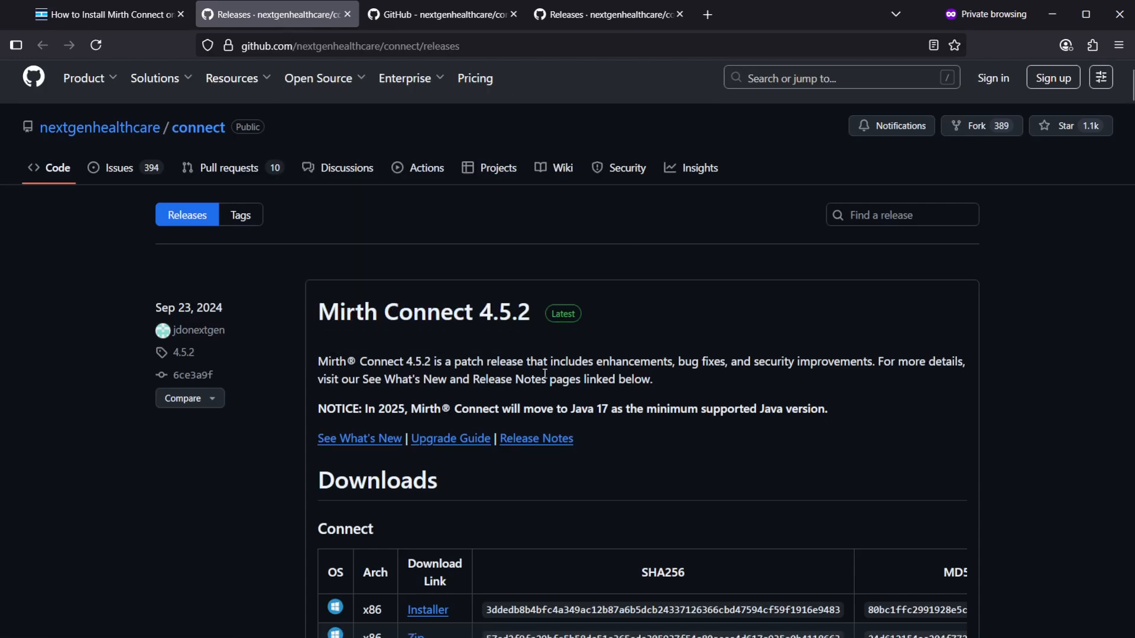
scroll("down", 3)
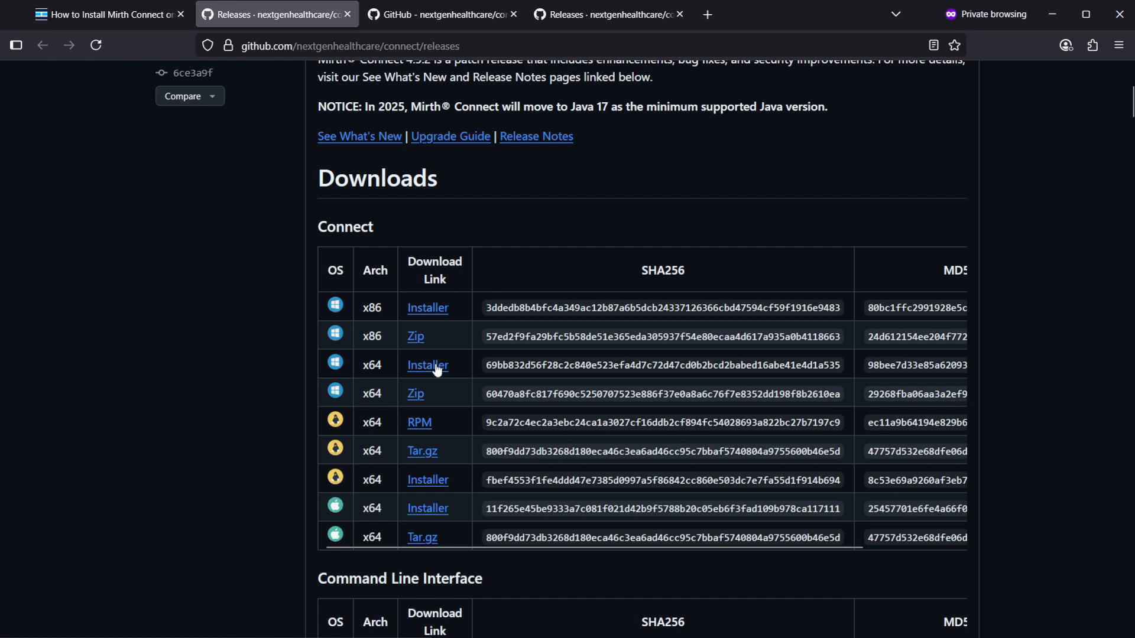
left_click(427, 365)
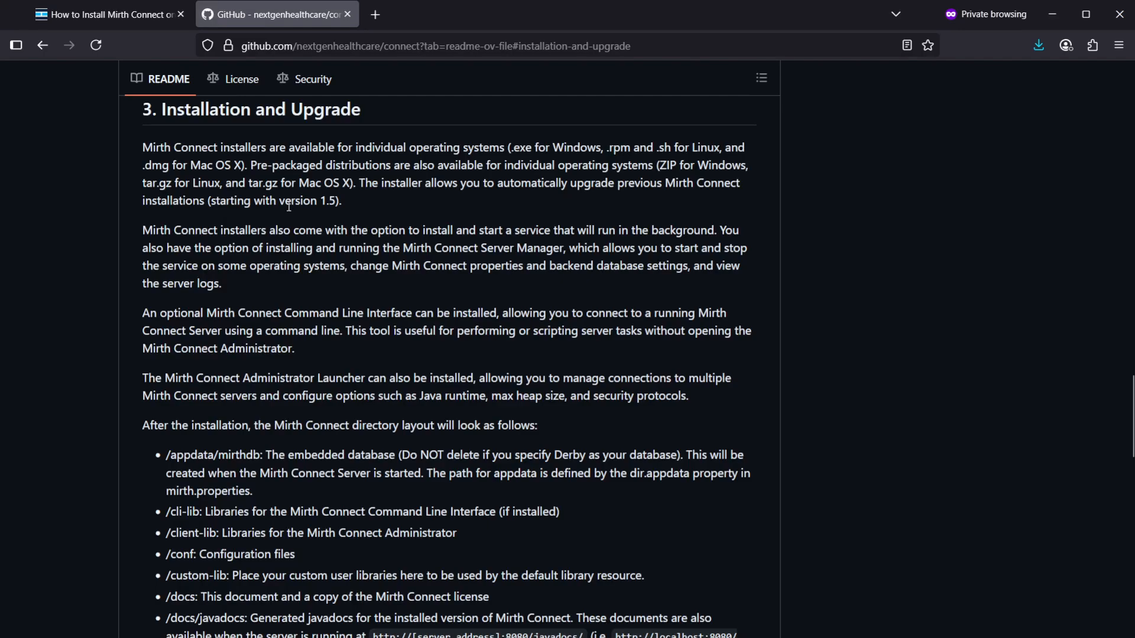
- Scroll the README down to section 4, Starting Mirth Connect
scroll("down", 3)
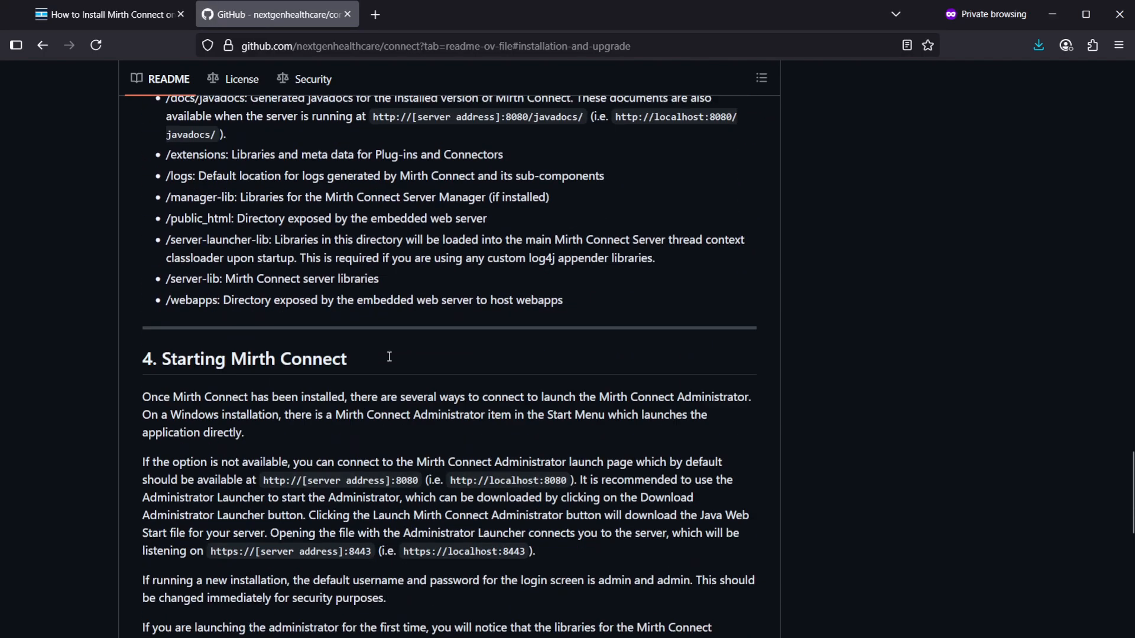
scroll("down", 3)
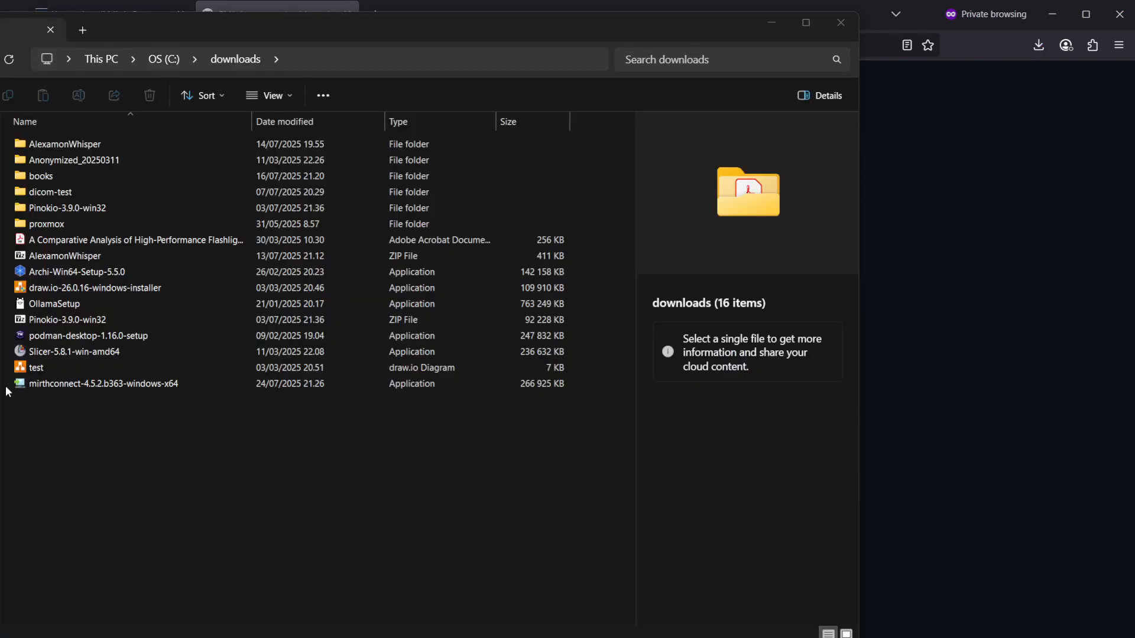
- Run the downloaded mirthconnect-4.5.2.b363-windows-x64 installer from the downloads folder
left_click(103, 384)
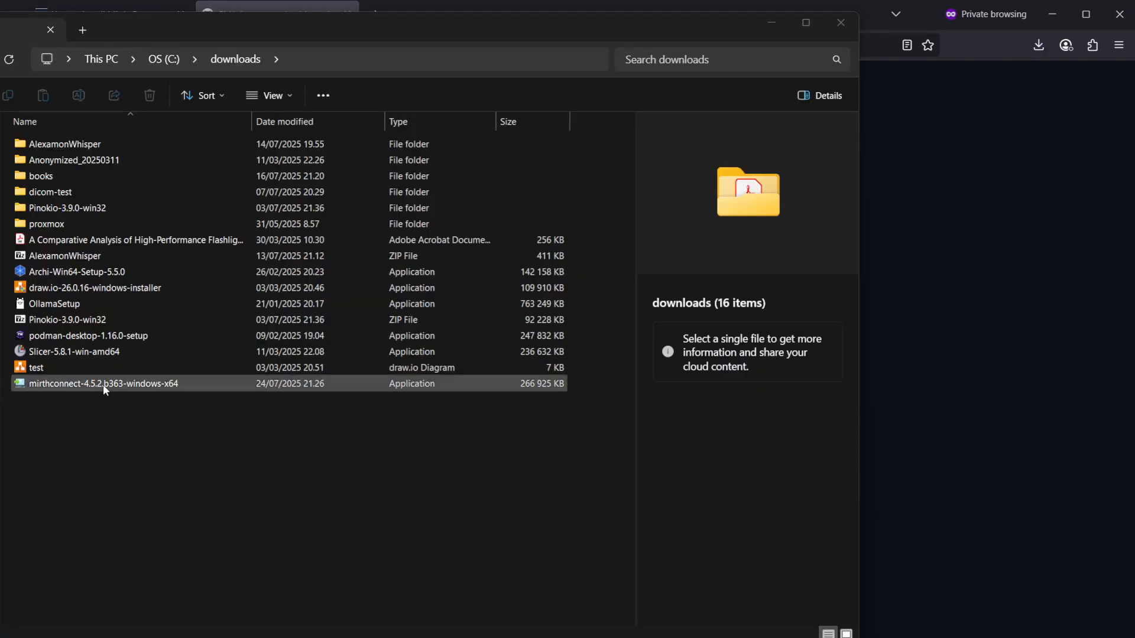
left_click(101, 383)
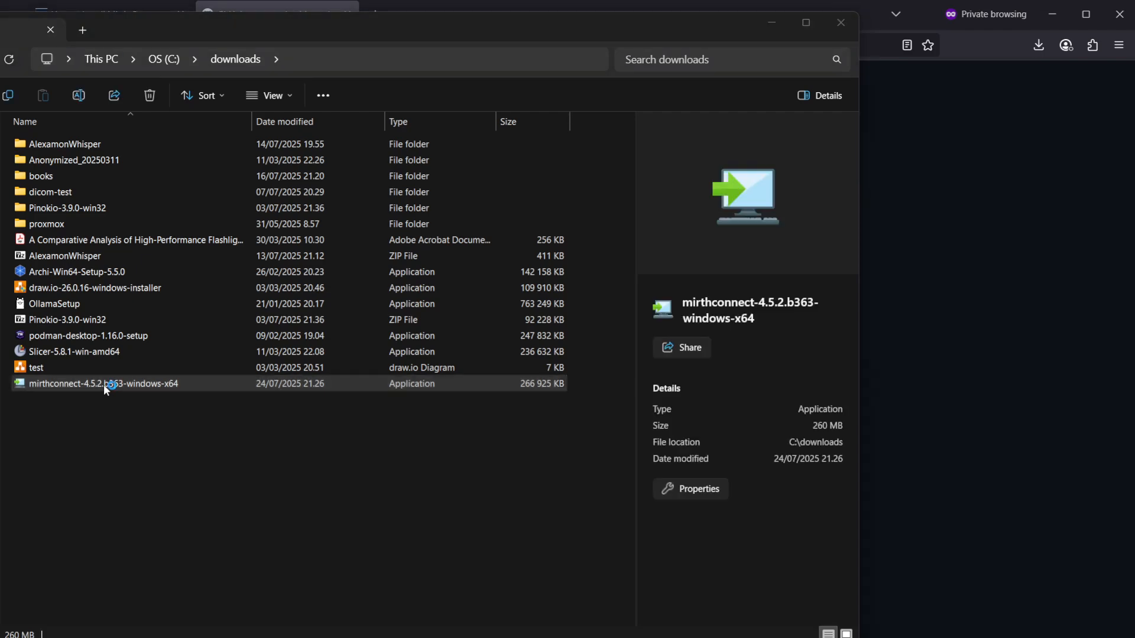
mouse_move(103, 384)
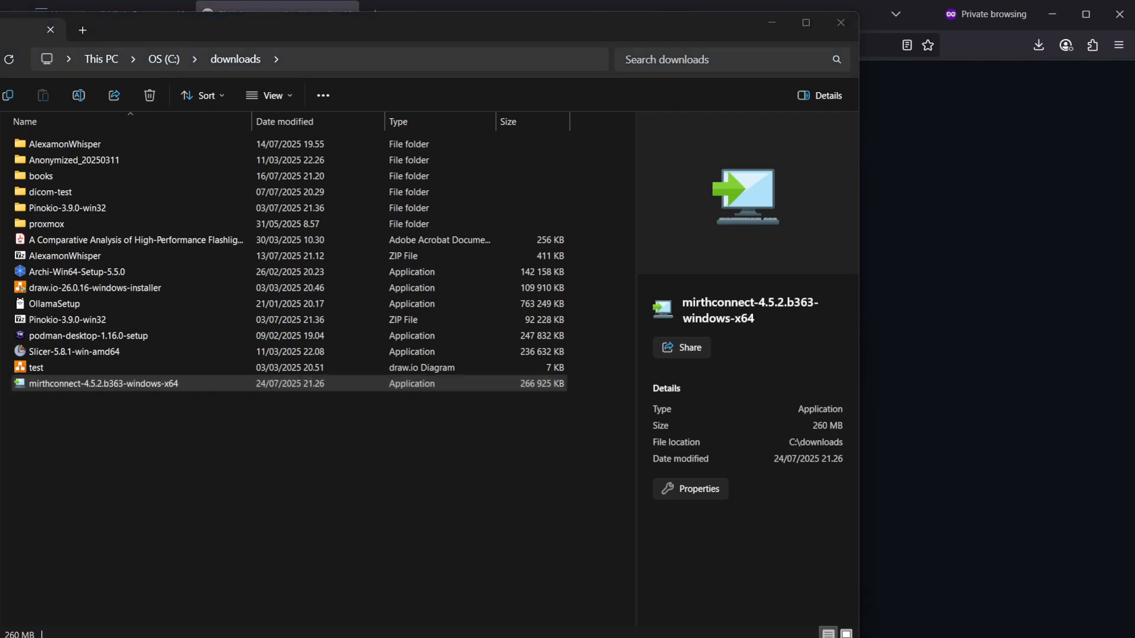
double_click(103, 383)
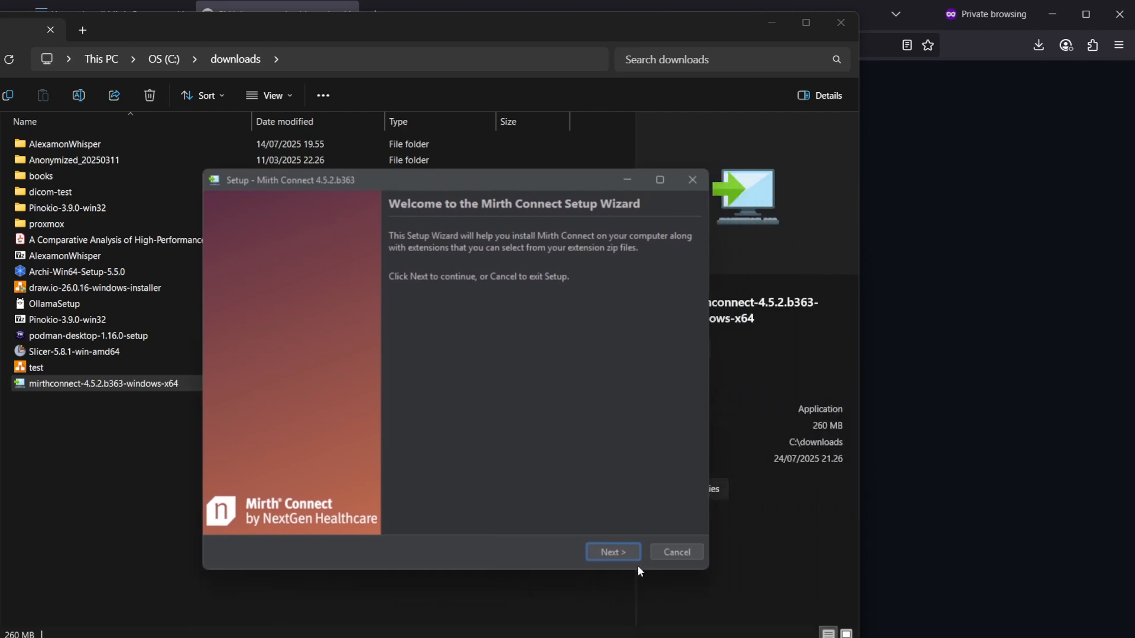
- Accept the license agreement and keep the default destination C:\Program Files\Mirth Connect
left_click(613, 552)
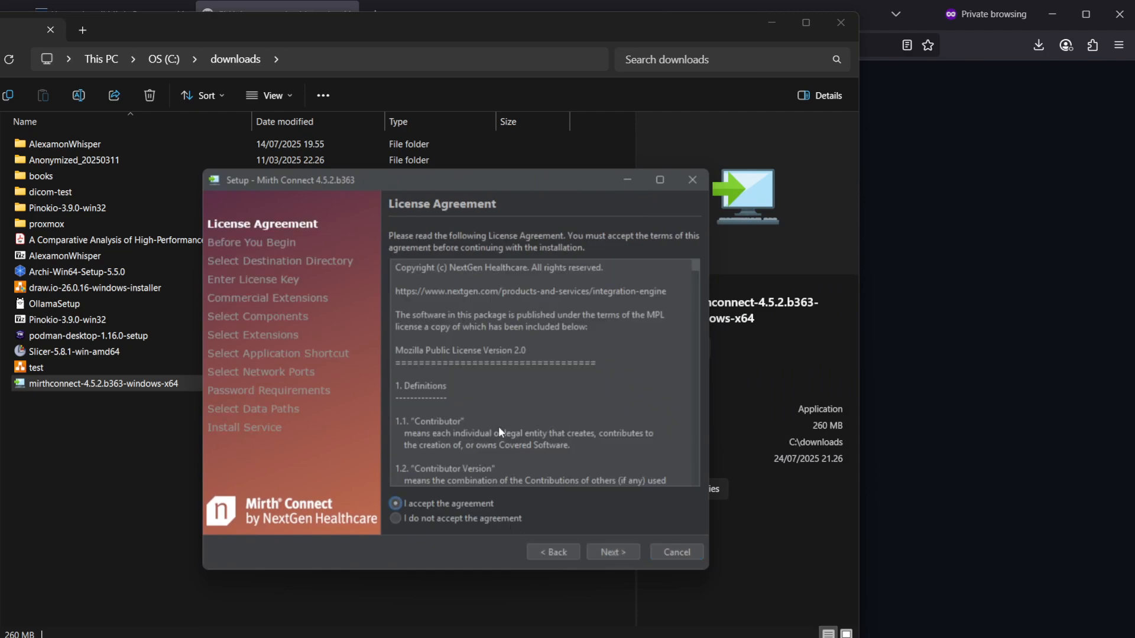
scroll("down", 3)
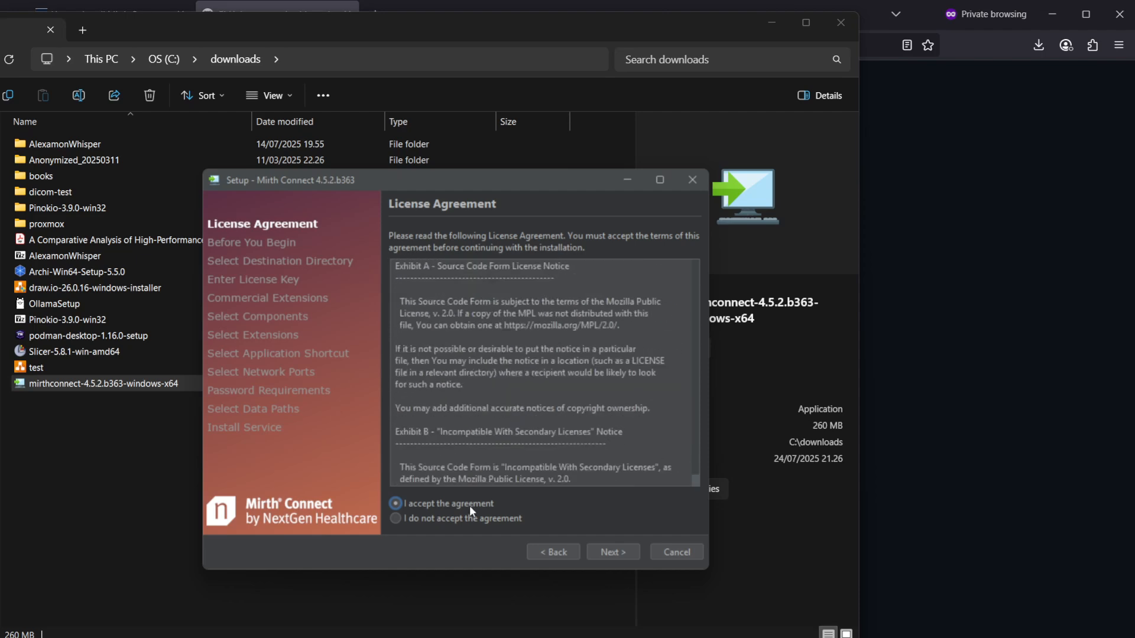
left_click(612, 552)
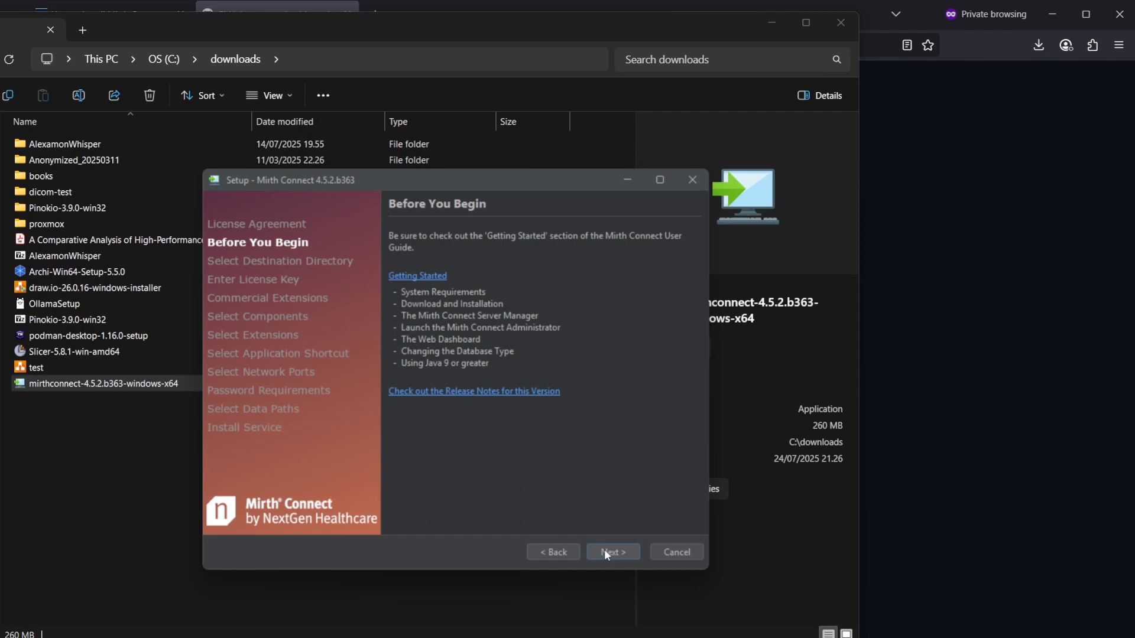
left_click(612, 551)
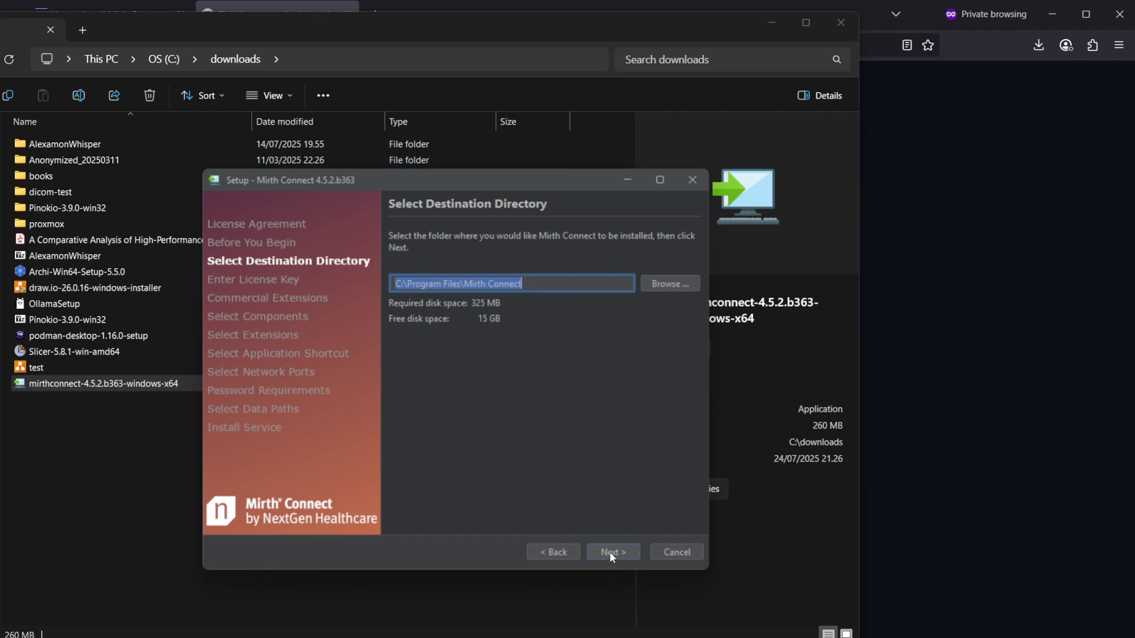
left_click(612, 552)
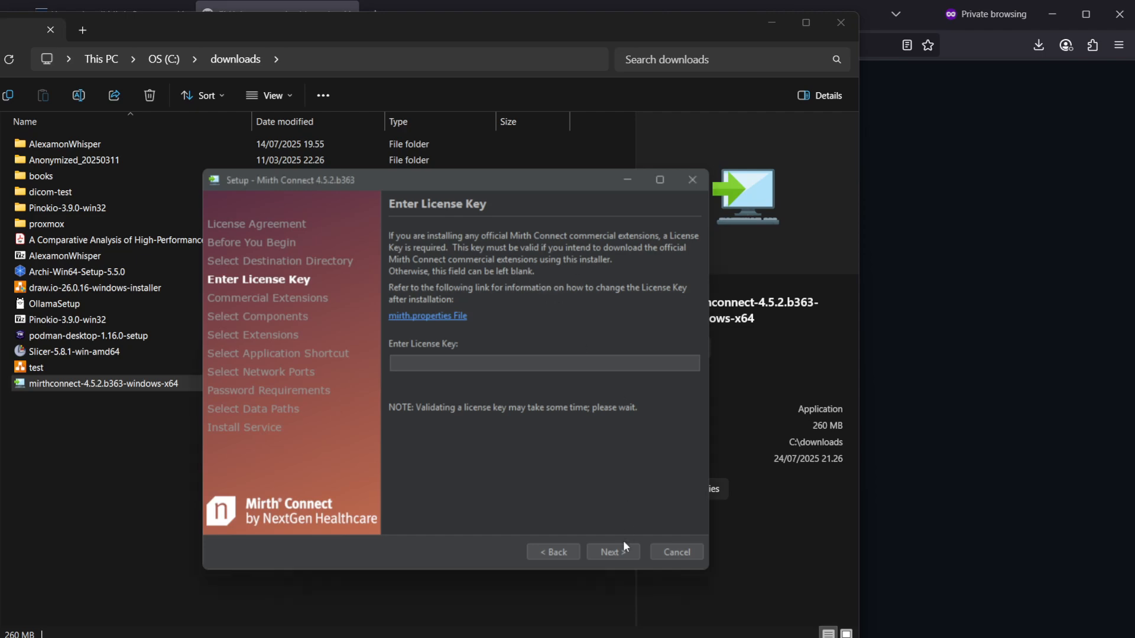
- Continue with a blank license key, all four components kept and no extensions added
left_click(612, 552)
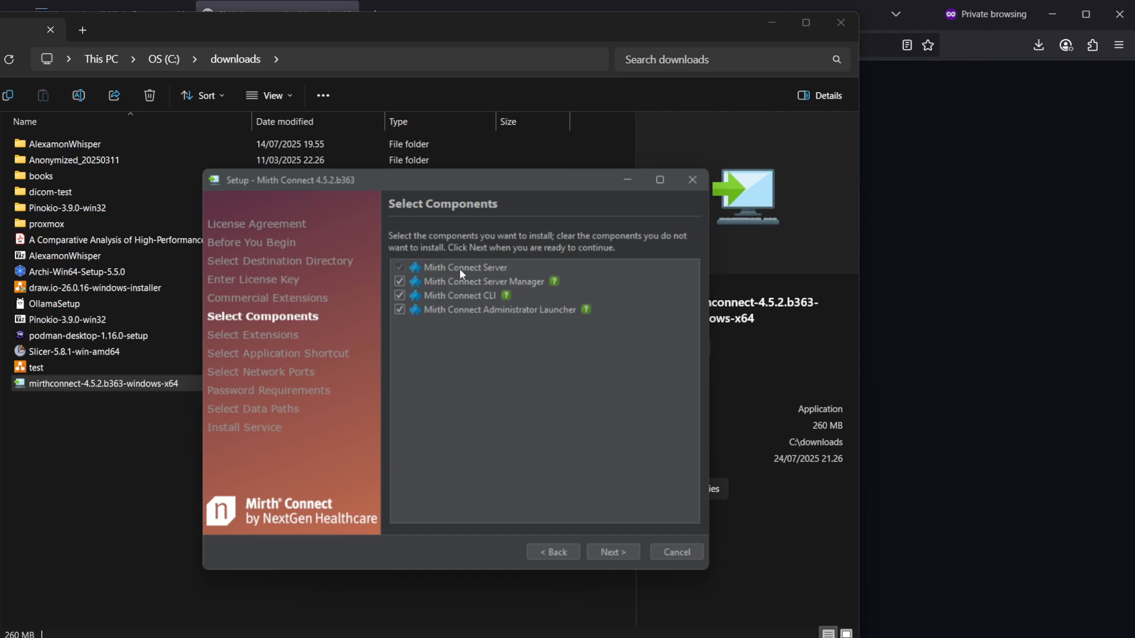
mouse_move(529, 283)
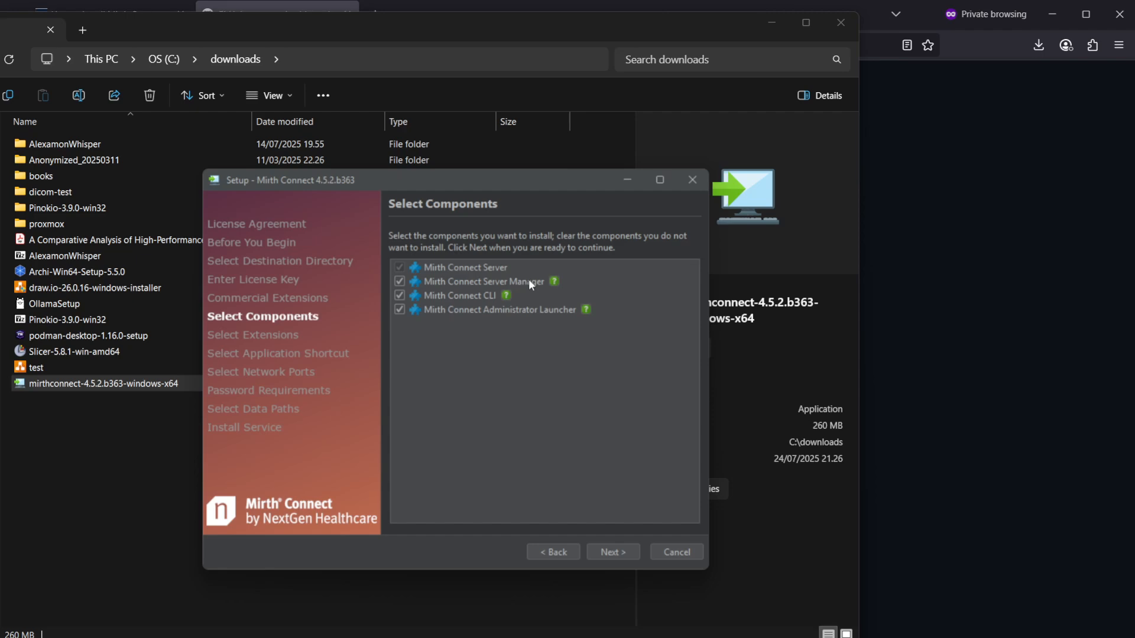
mouse_move(525, 321)
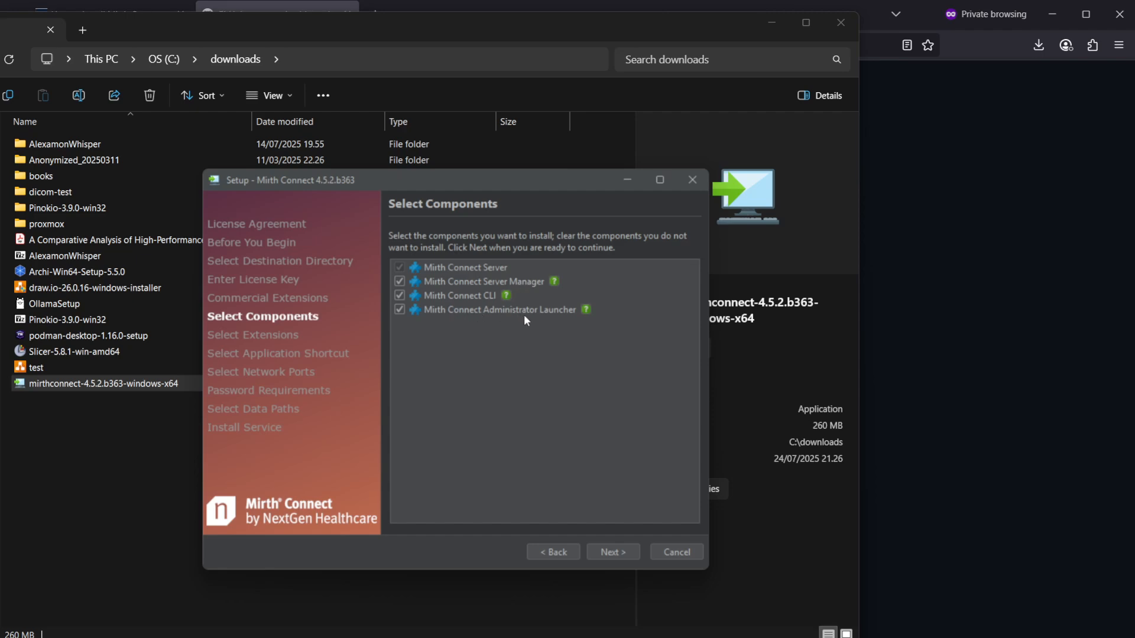
mouse_move(464, 304)
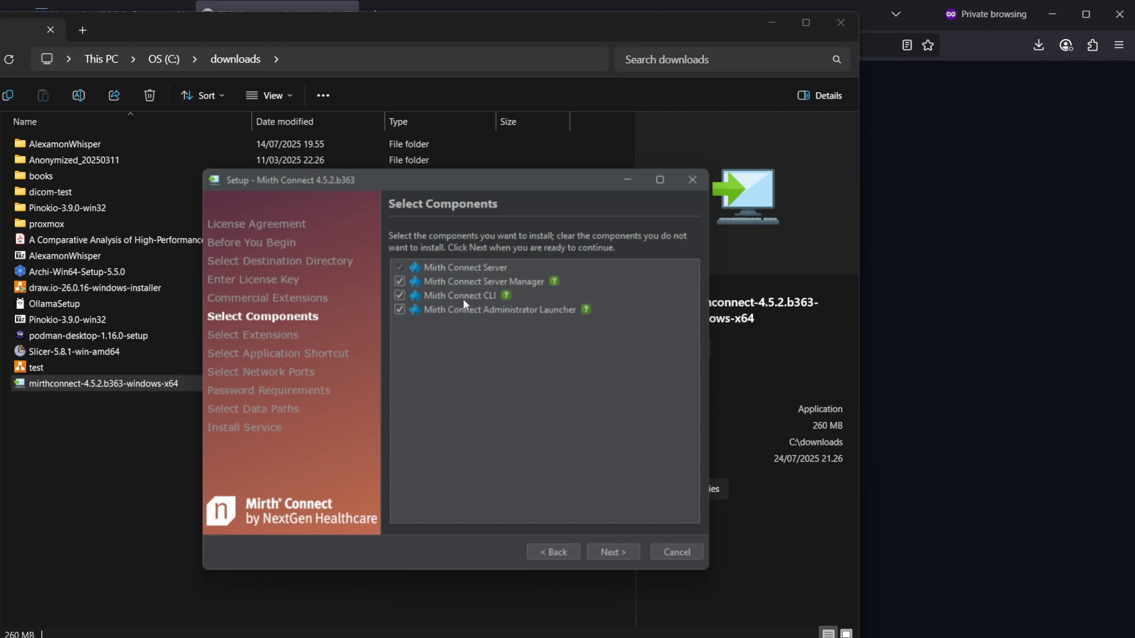
mouse_move(503, 297)
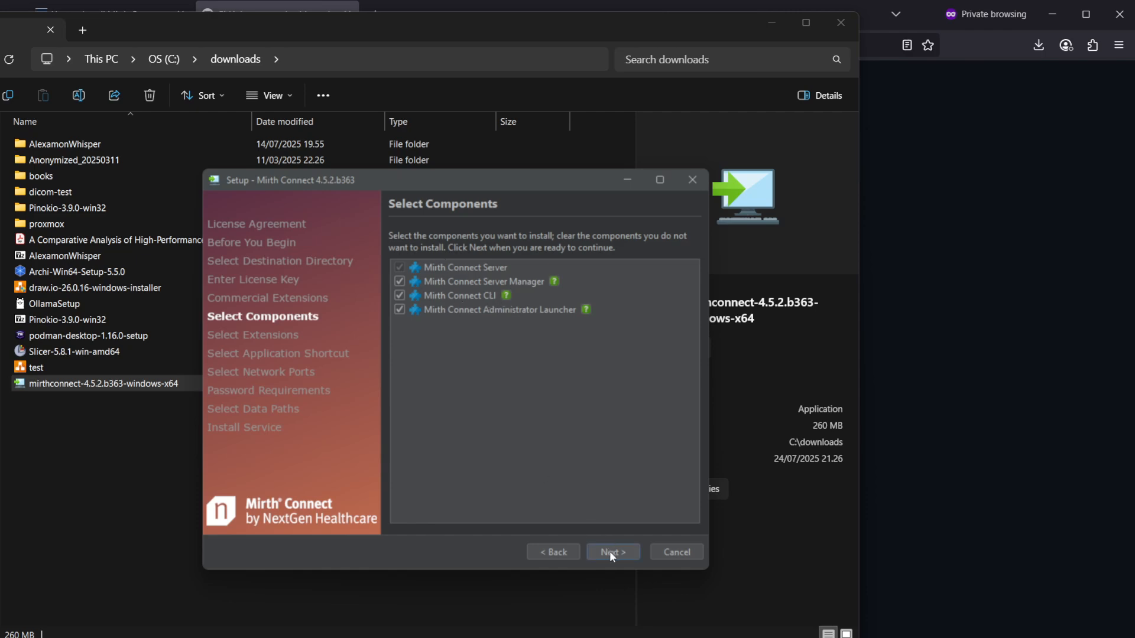
left_click(612, 551)
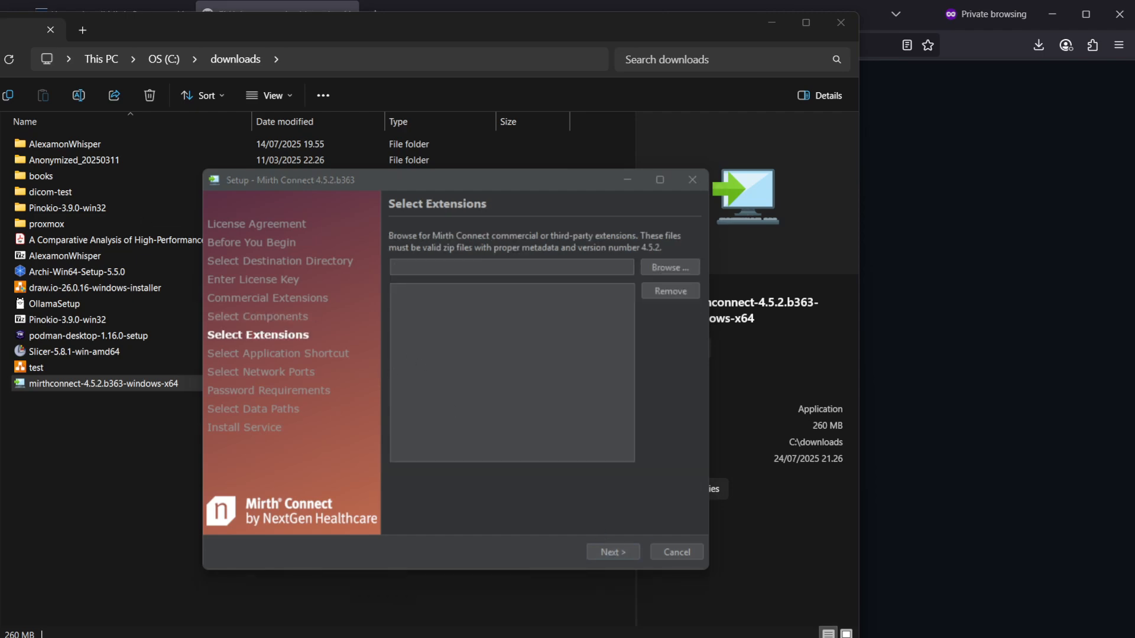
mouse_move(463, 235)
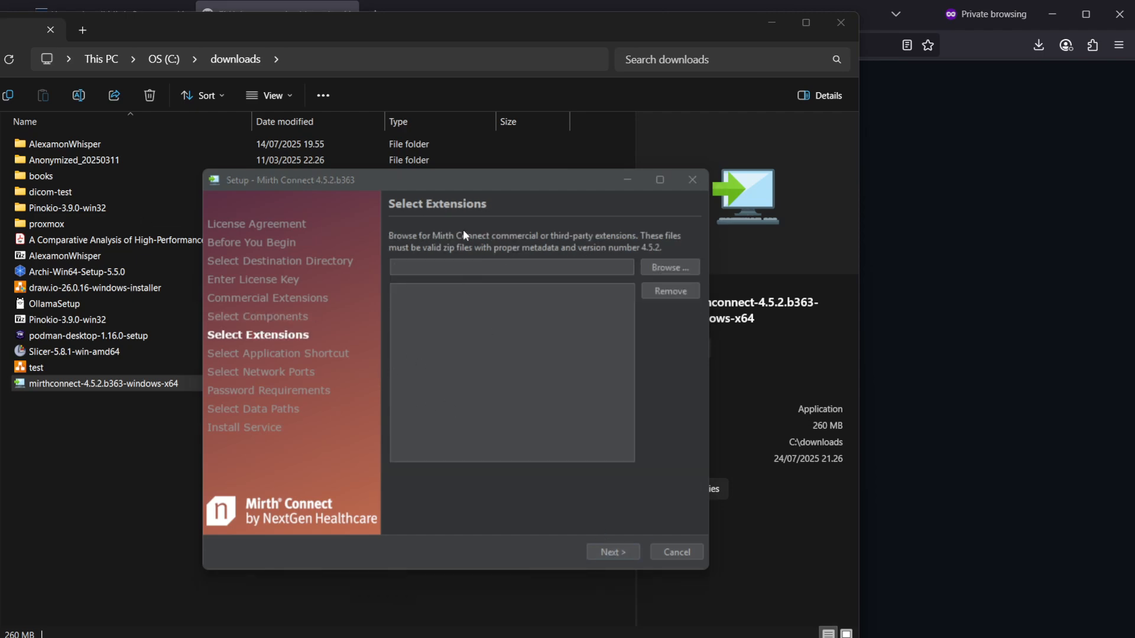
mouse_move(587, 261)
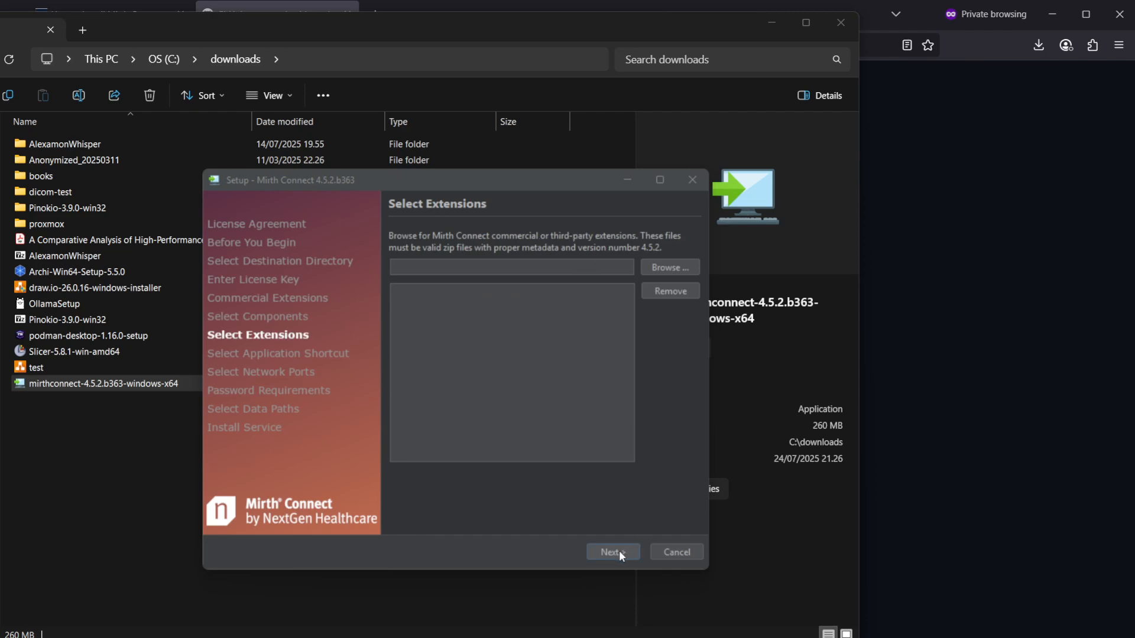
left_click(612, 552)
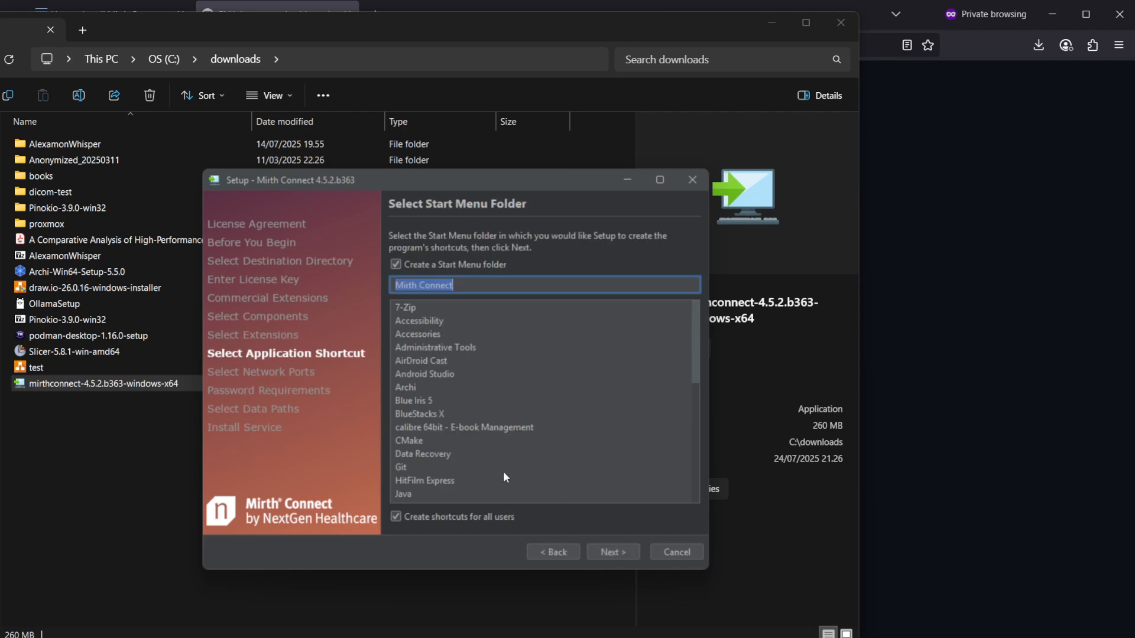
- Keep the default Start Menu folder and ports 8080 (Web Start) and 8443 (Administrator)
left_click(612, 551)
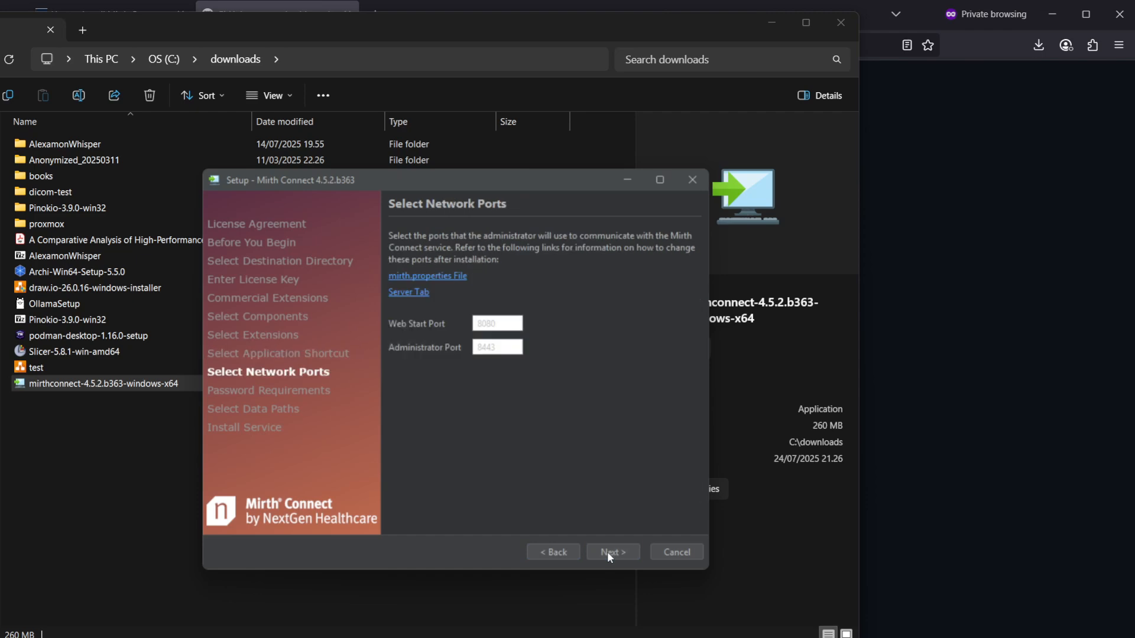
mouse_move(442, 396)
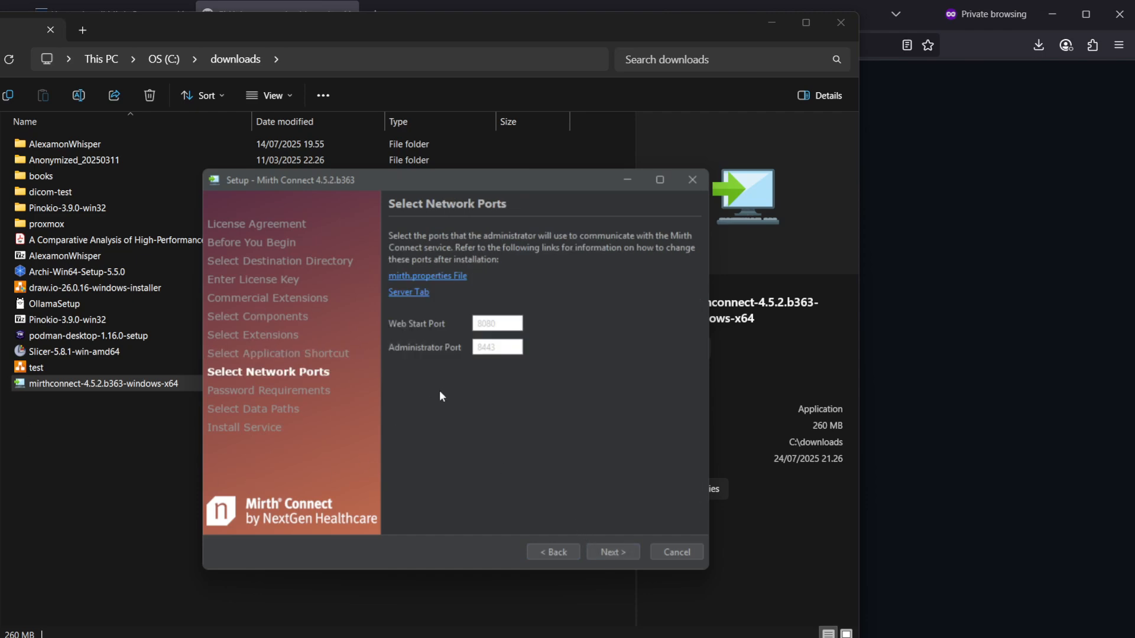
mouse_move(485, 370)
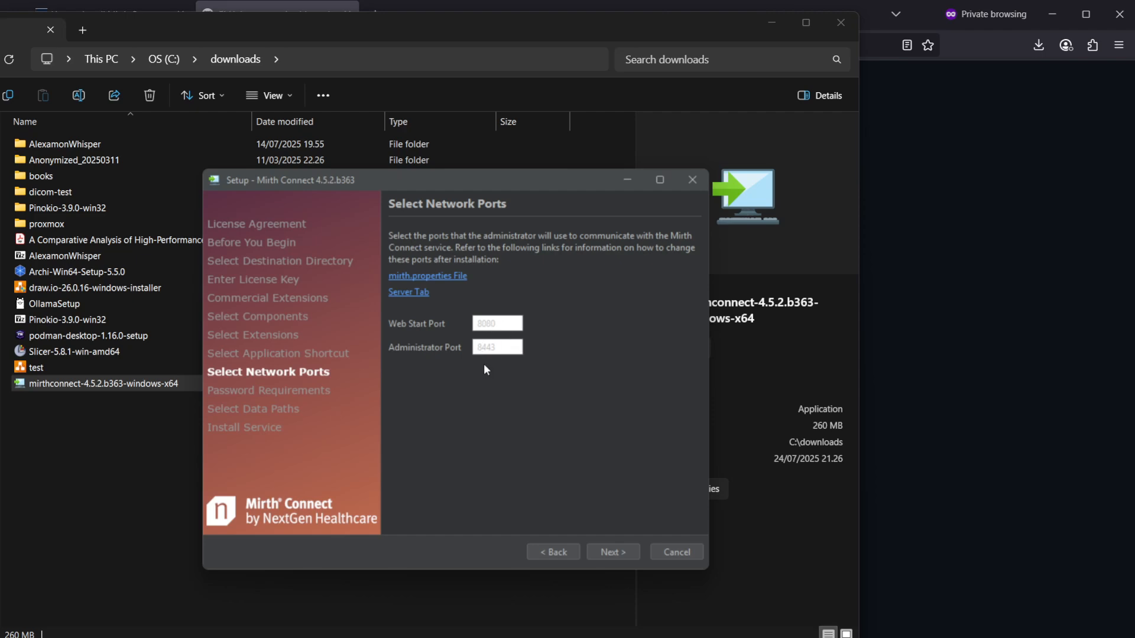
mouse_move(450, 331)
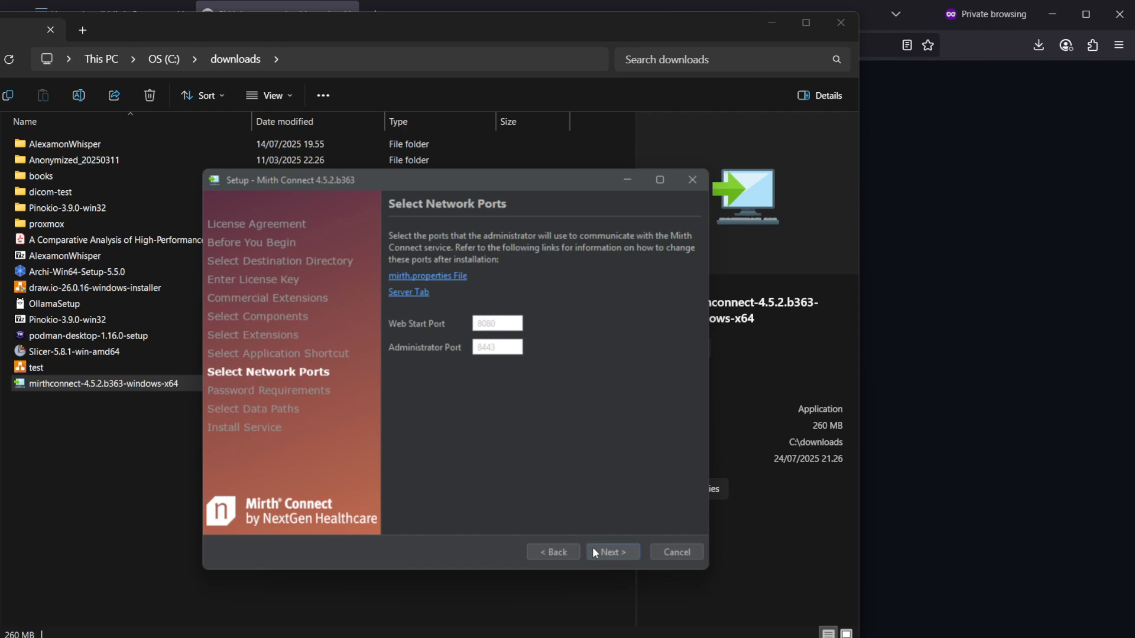
left_click(612, 552)
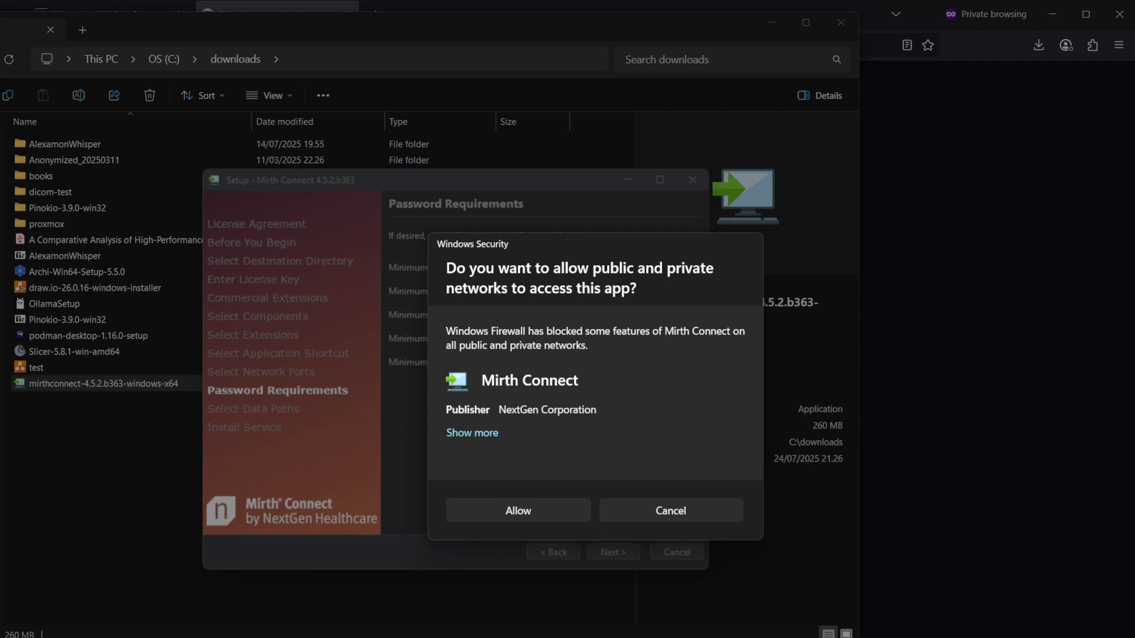
mouse_move(551, 513)
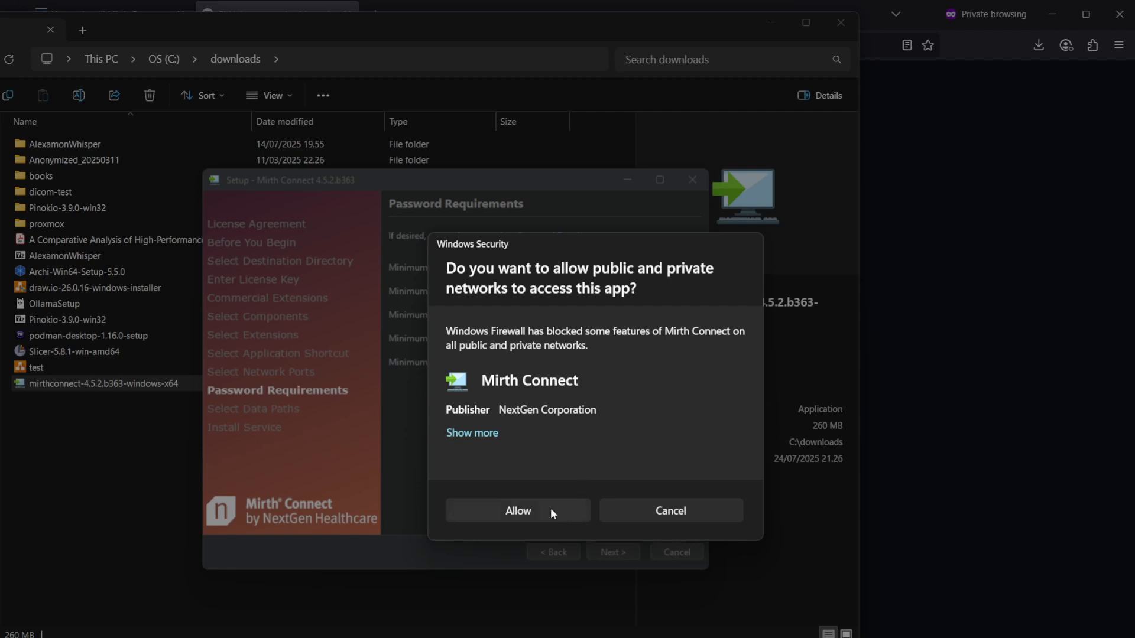
- Allow firewall access, keep password minimums at 0 and default data paths, install with the service enabled
left_click(517, 510)
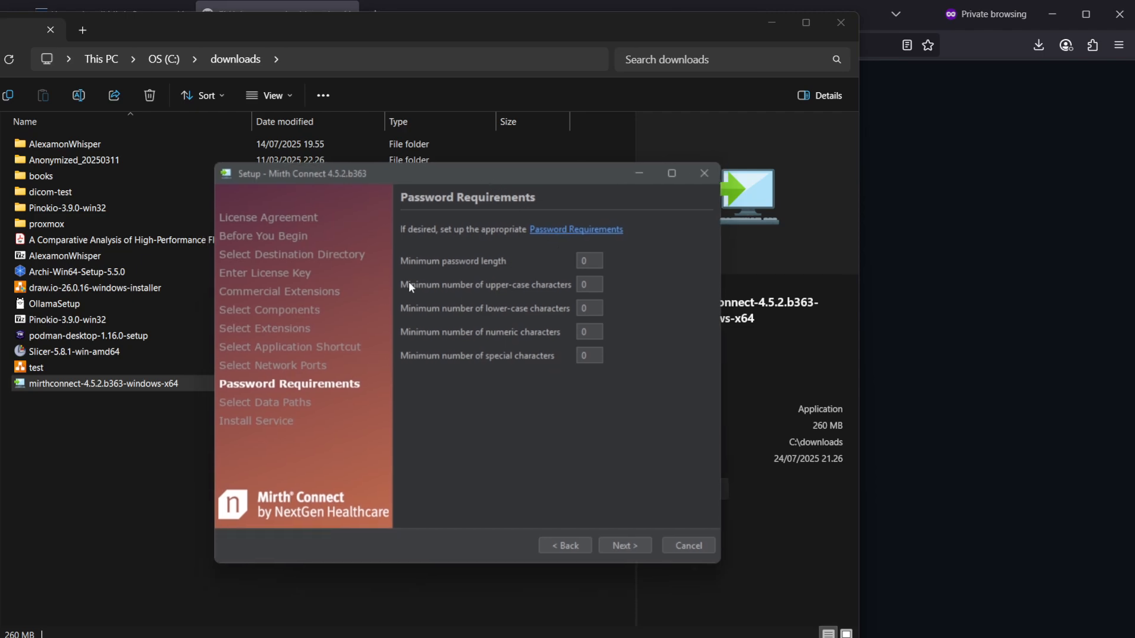
left_click(624, 545)
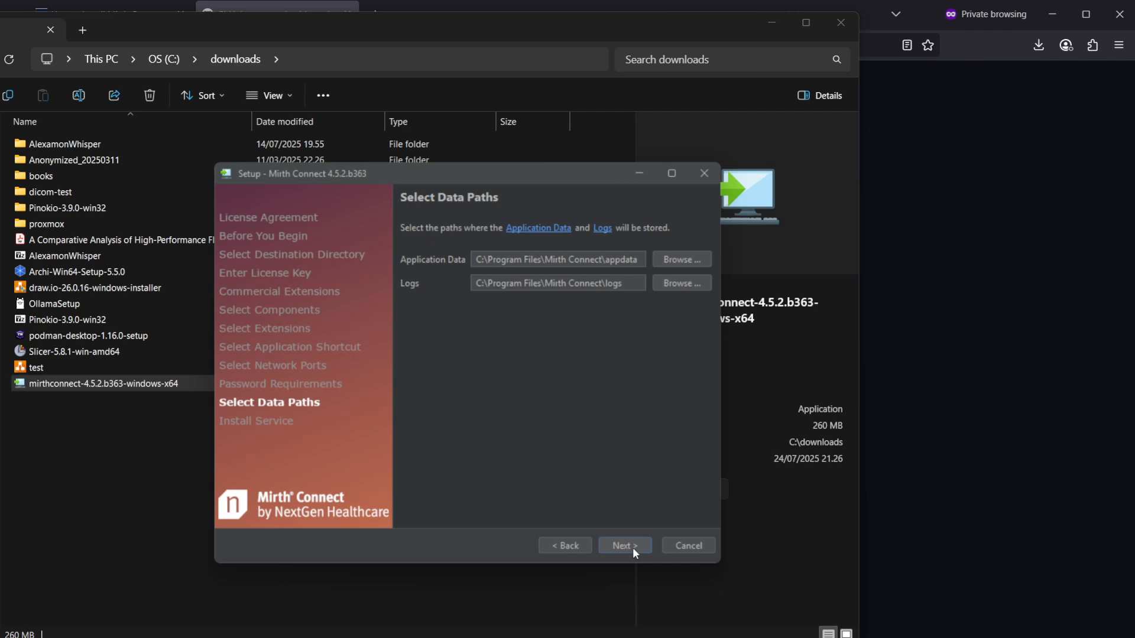
left_click(623, 545)
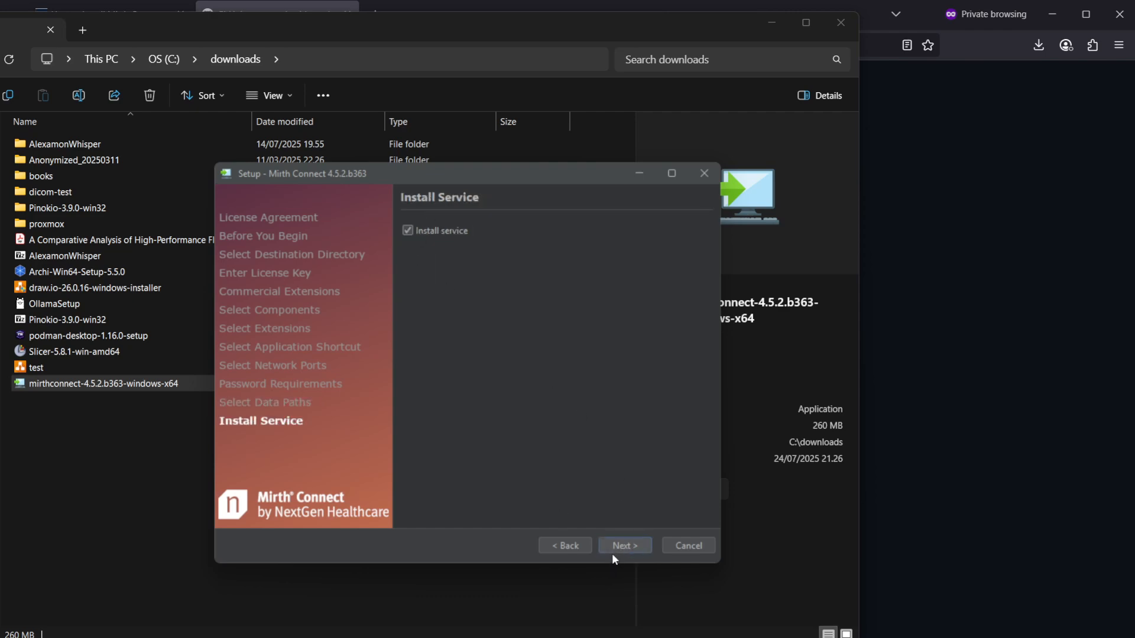
left_click(623, 545)
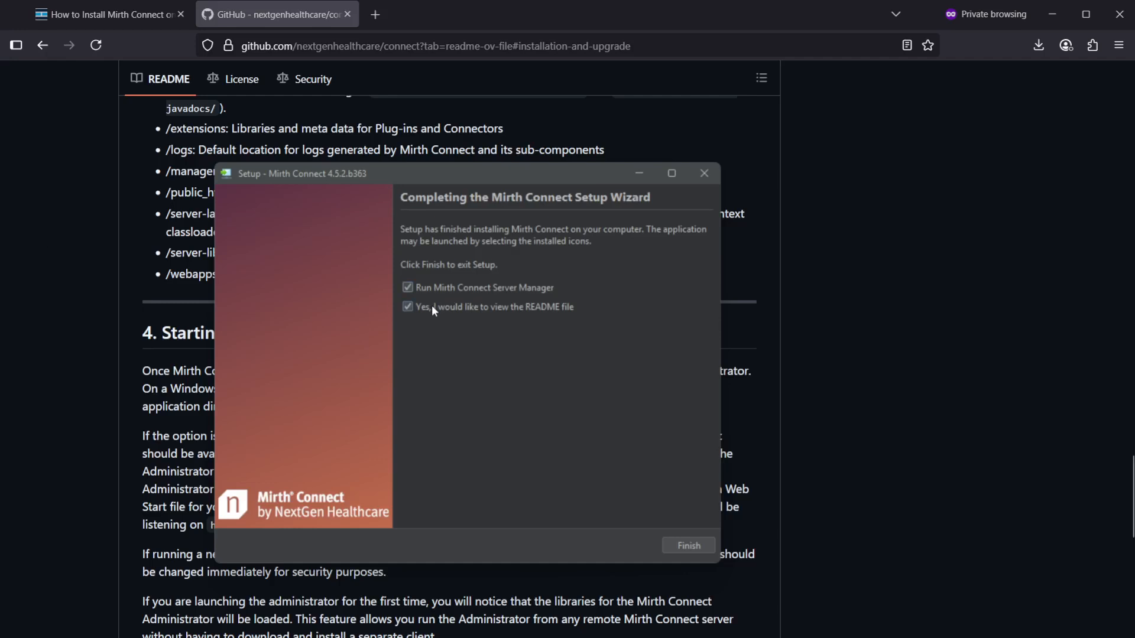
mouse_move(464, 312)
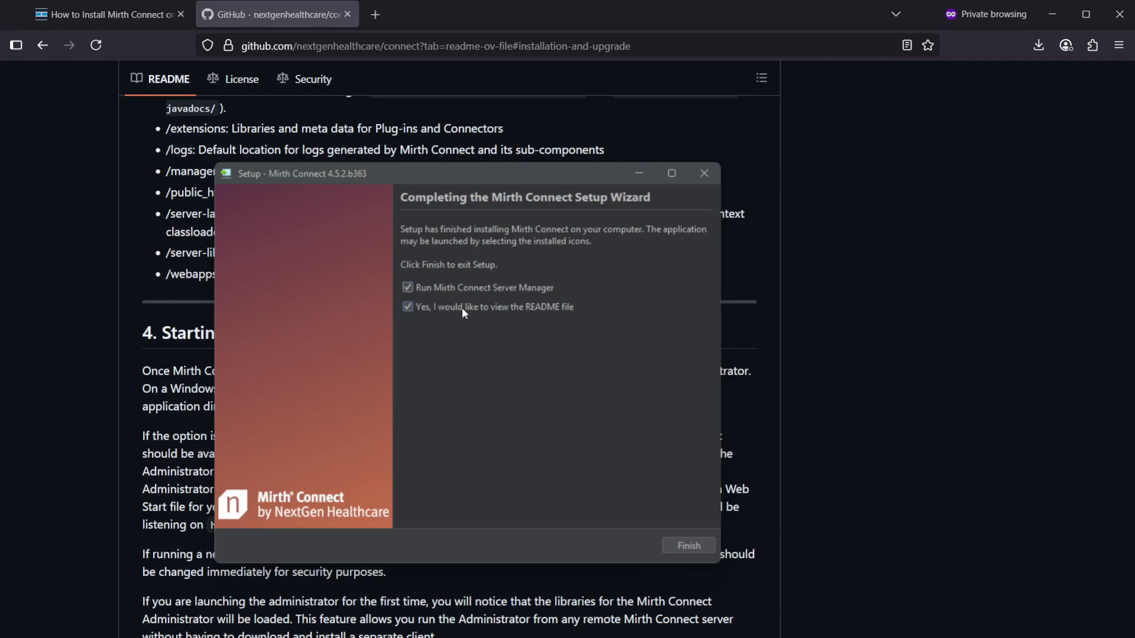
- Finish setup with the README unchecked and Run Mirth Connect Server Manager kept on
left_click(407, 307)
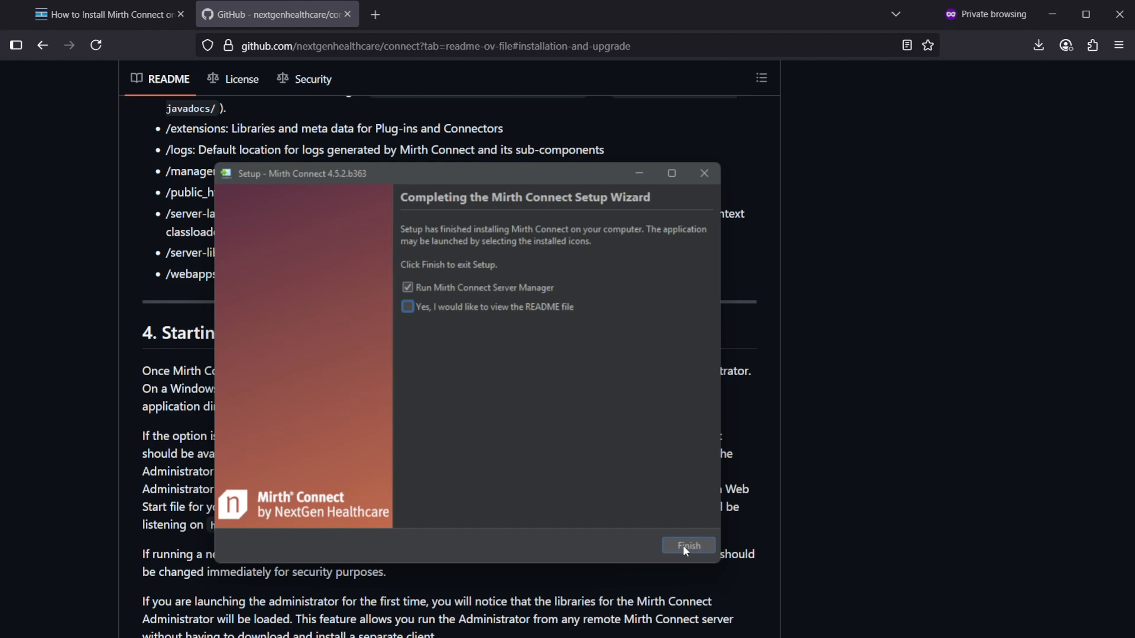
left_click(687, 545)
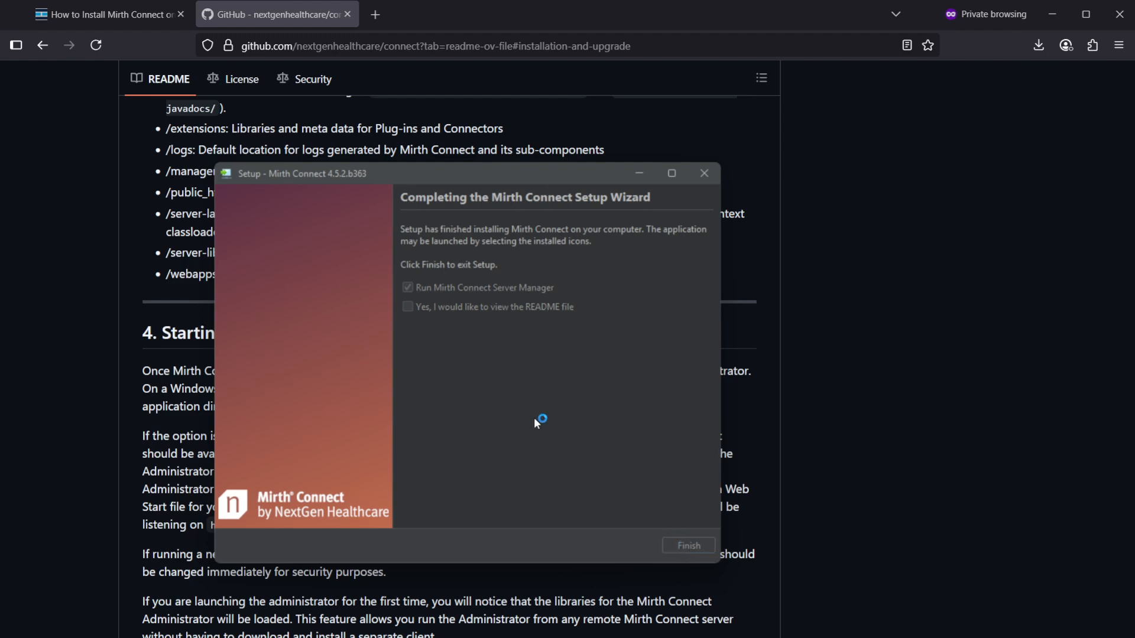
left_click(687, 545)
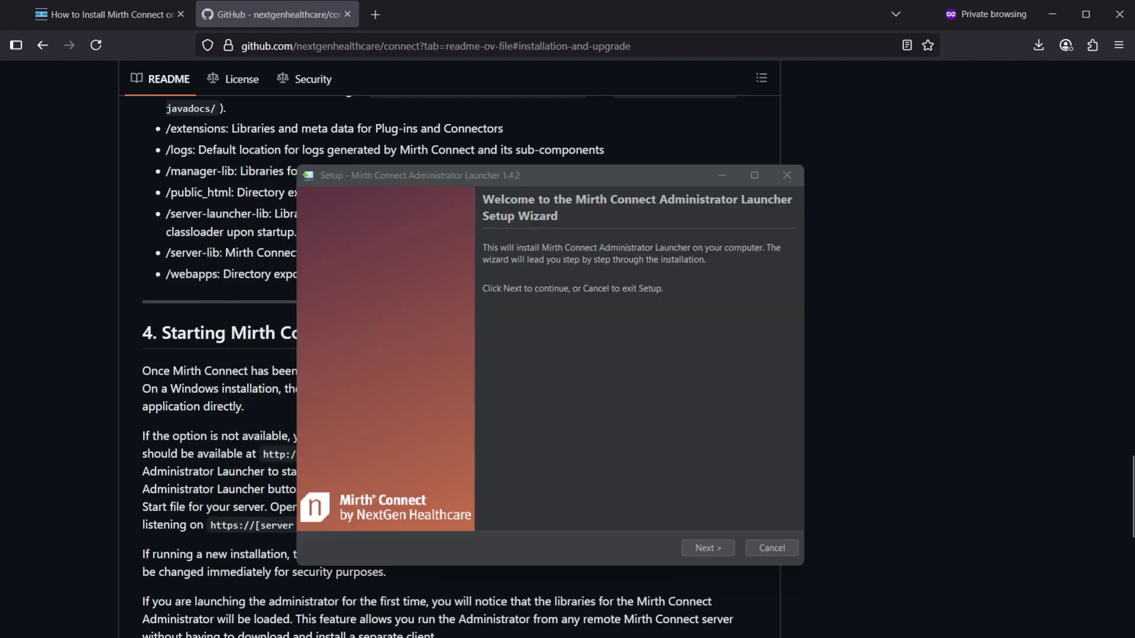
mouse_move(440, 205)
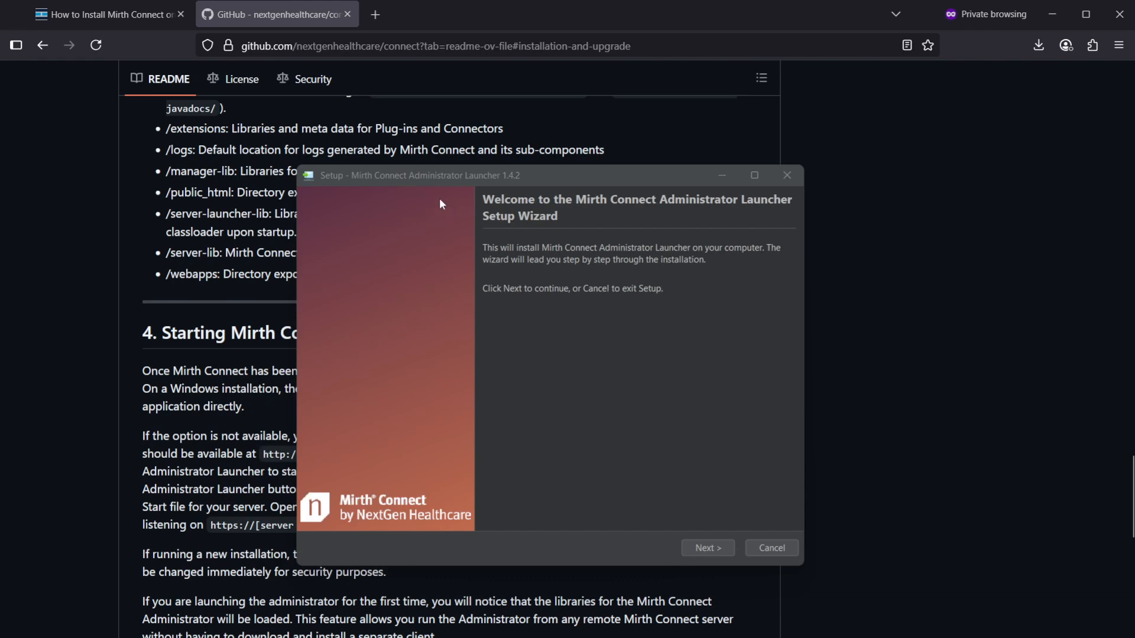
mouse_move(707, 548)
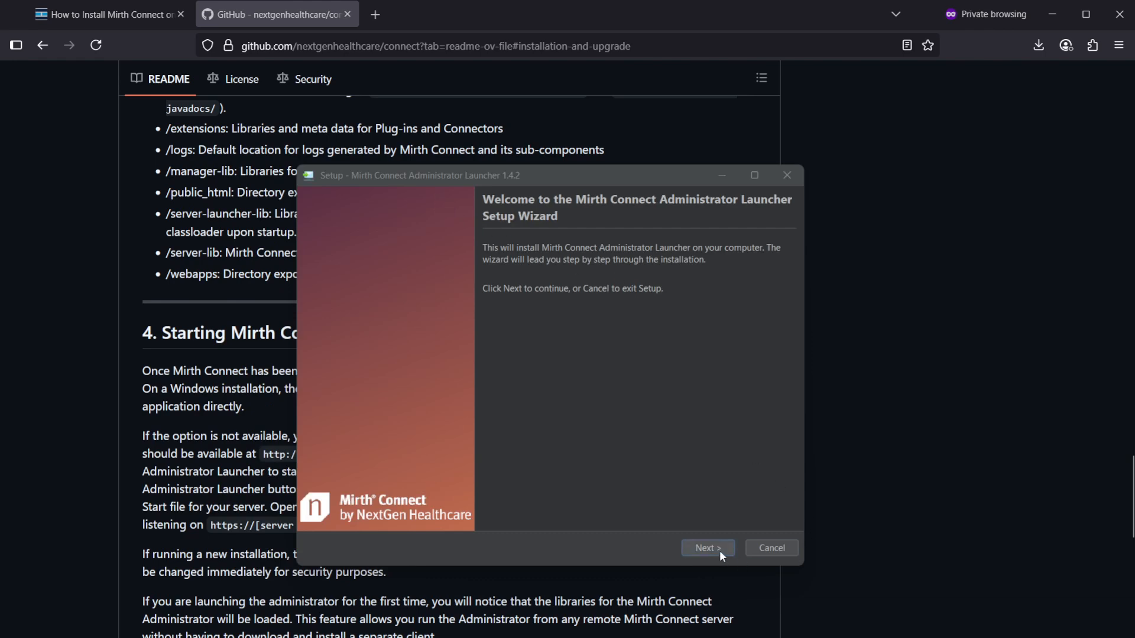
- Install the Administrator Launcher with the default folder, both bundled OpenJDKs and the .jnlp association
left_click(707, 548)
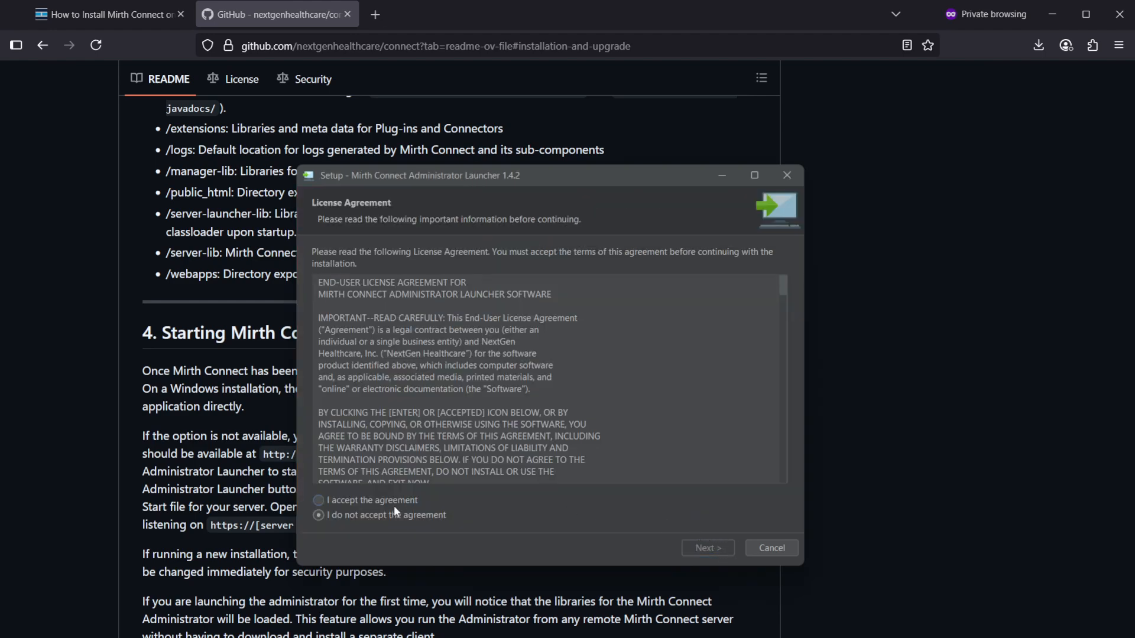
left_click(706, 549)
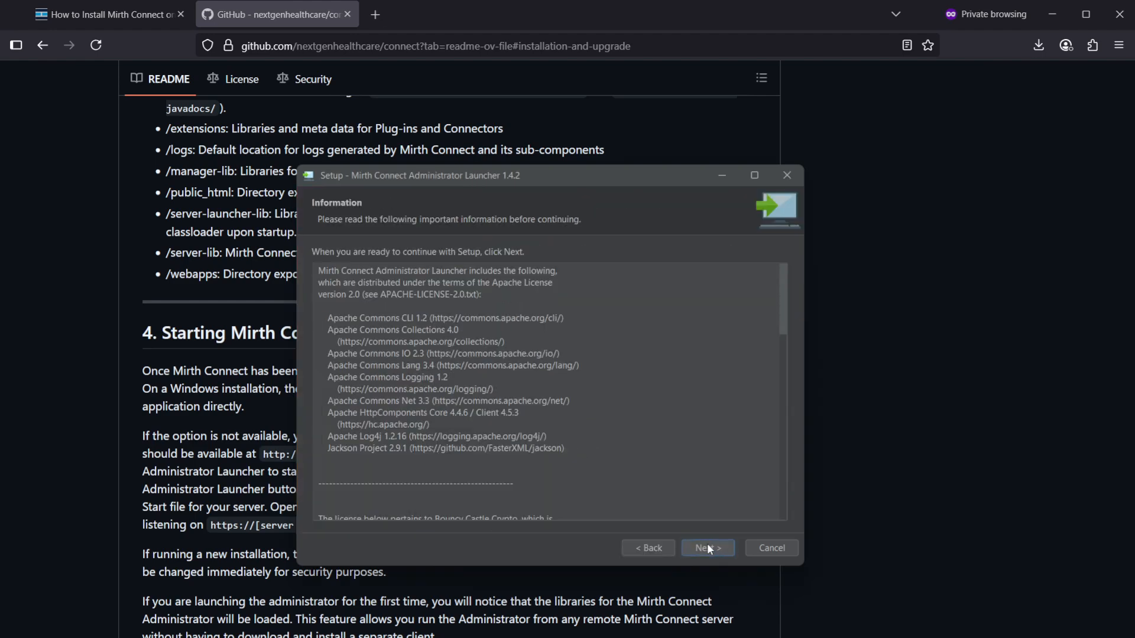
left_click(706, 548)
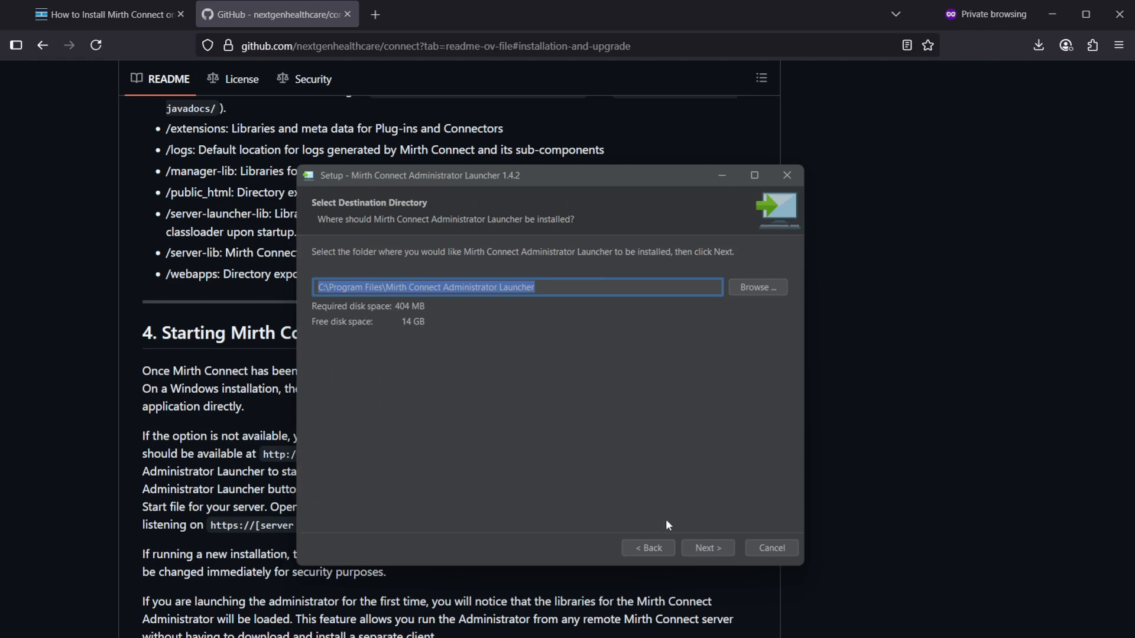
left_click(706, 548)
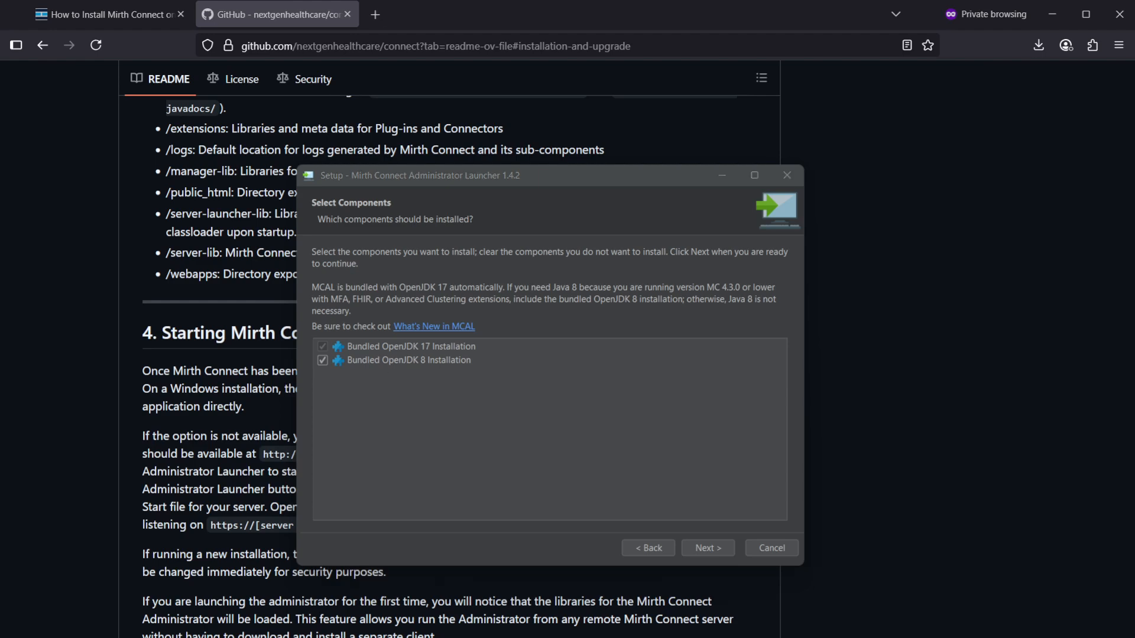
mouse_move(416, 370)
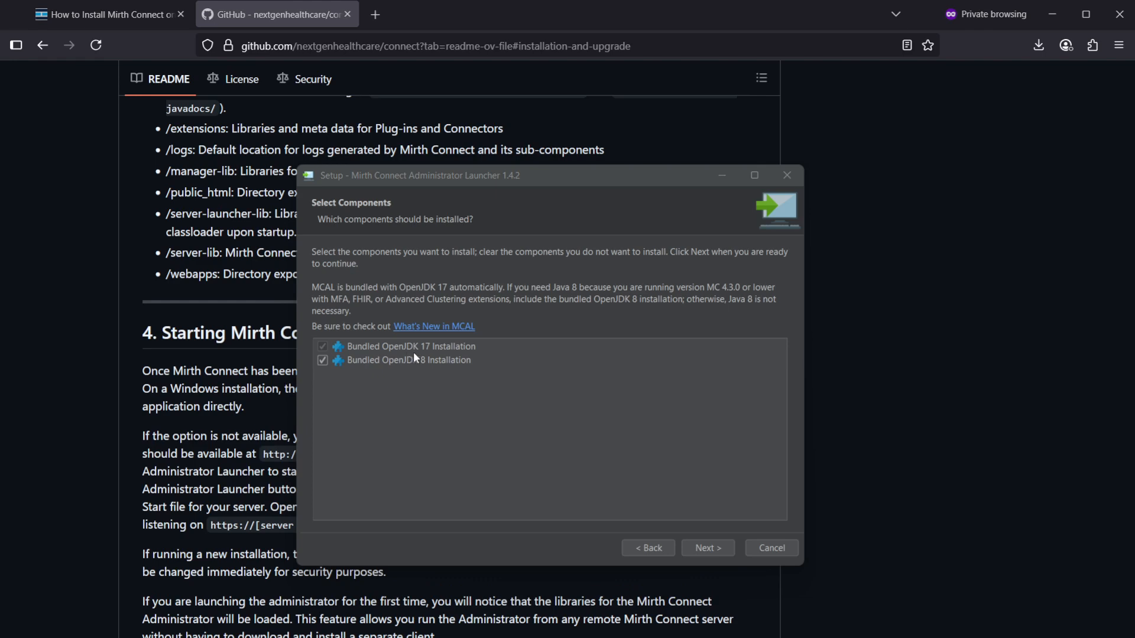
mouse_move(415, 360)
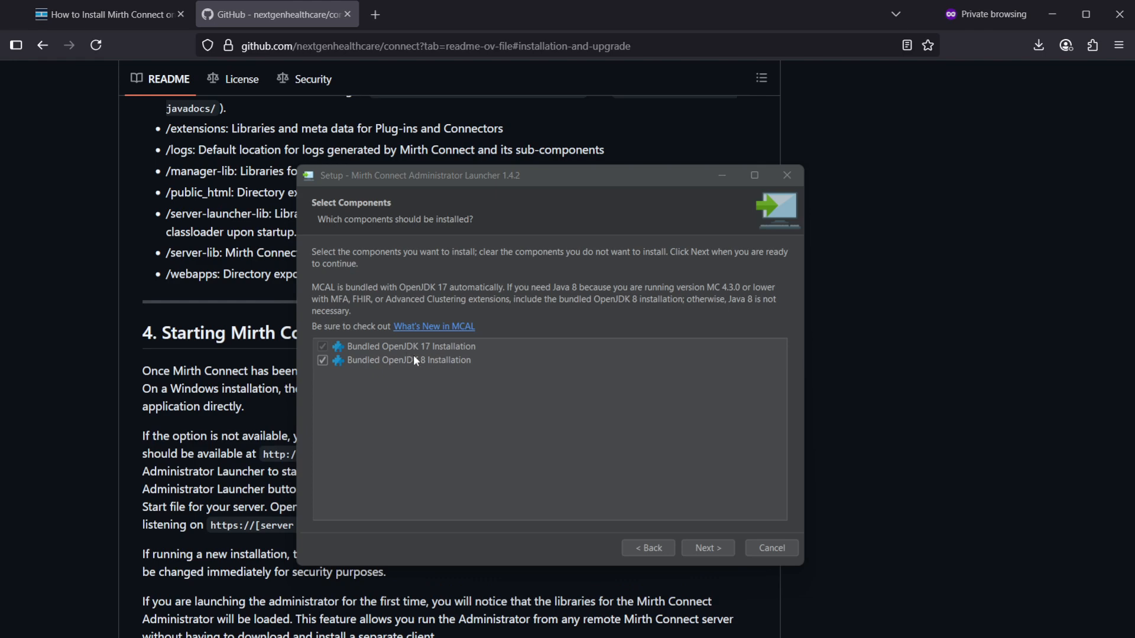
left_click(706, 548)
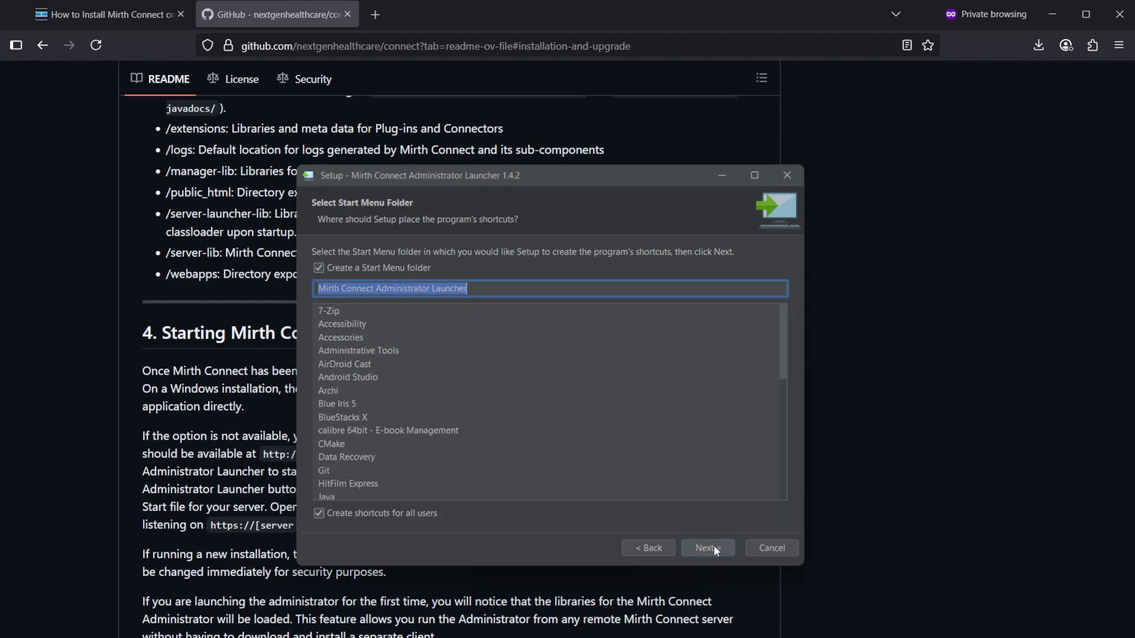
left_click(707, 548)
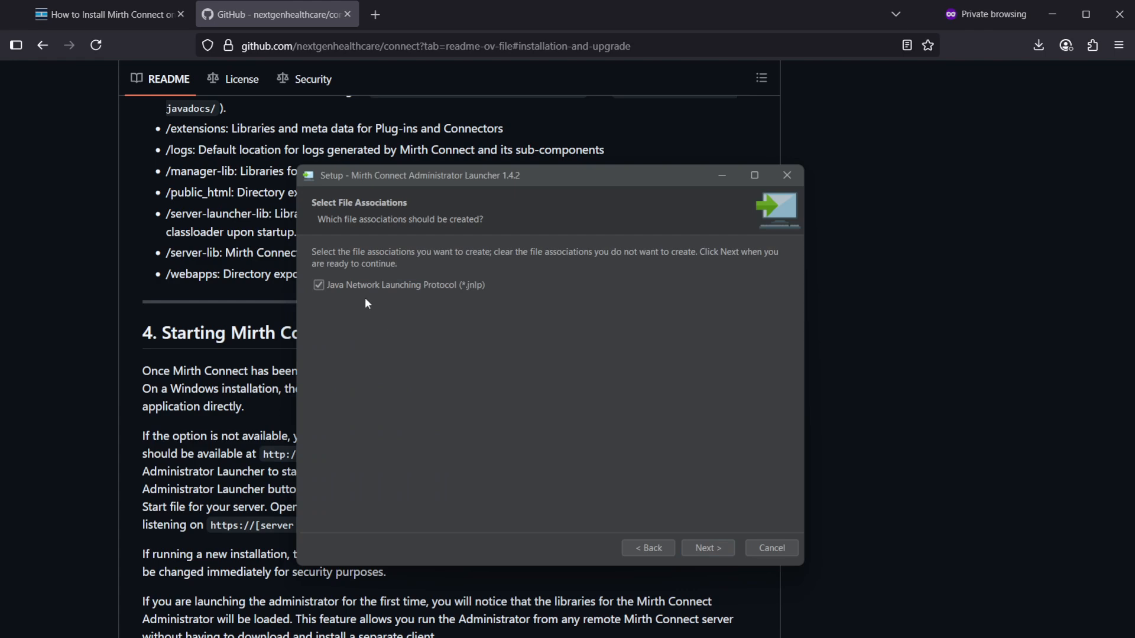
left_click(706, 548)
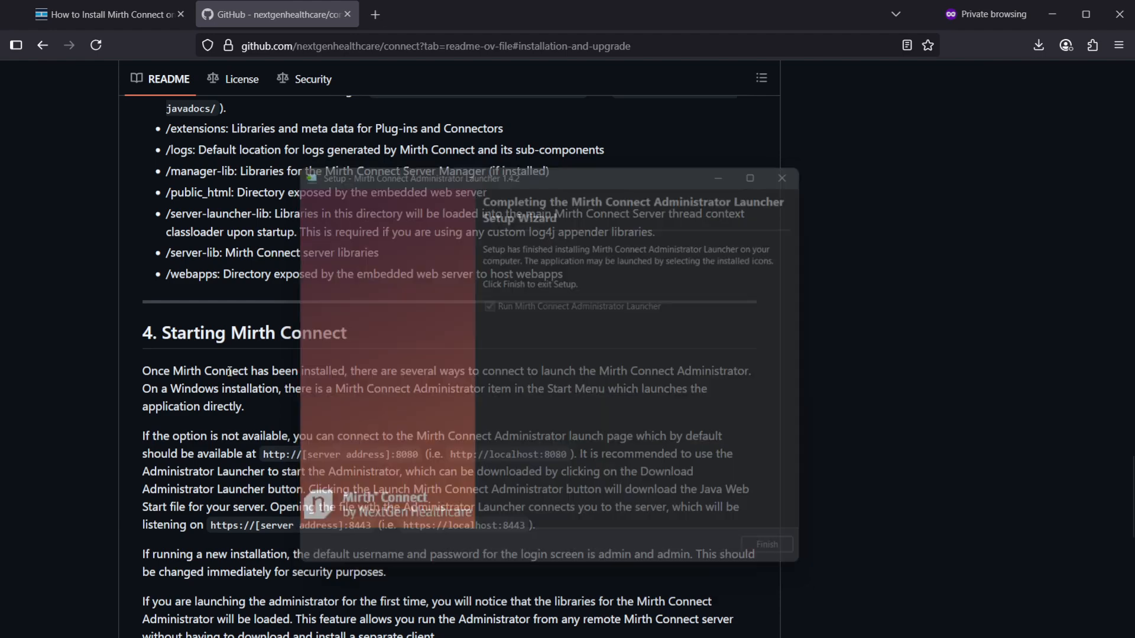
left_click(766, 545)
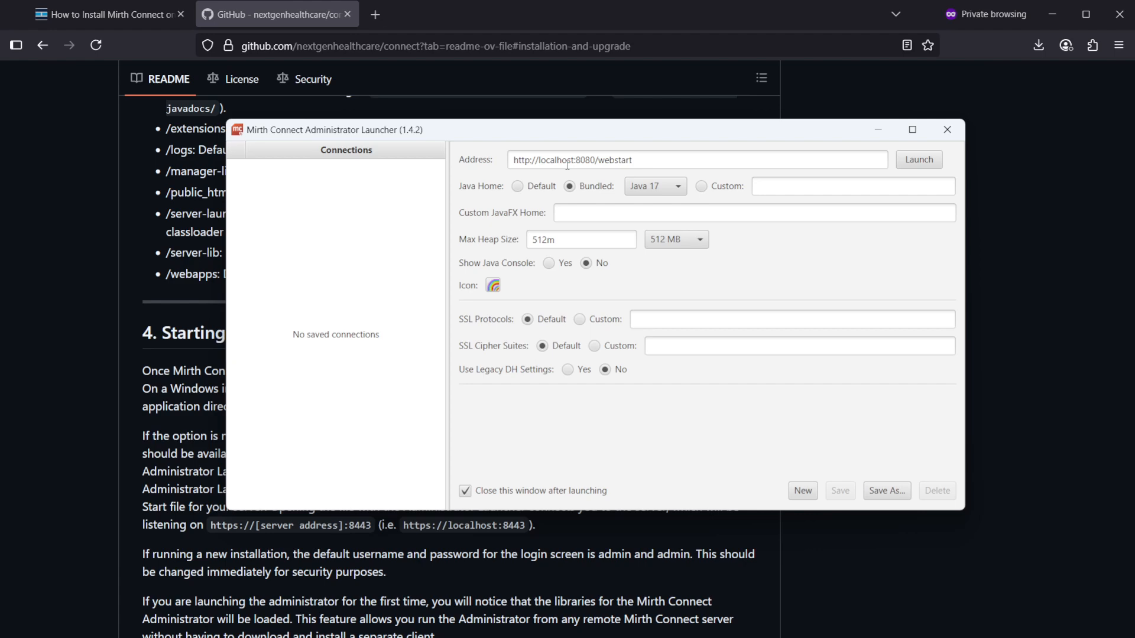
left_click(918, 159)
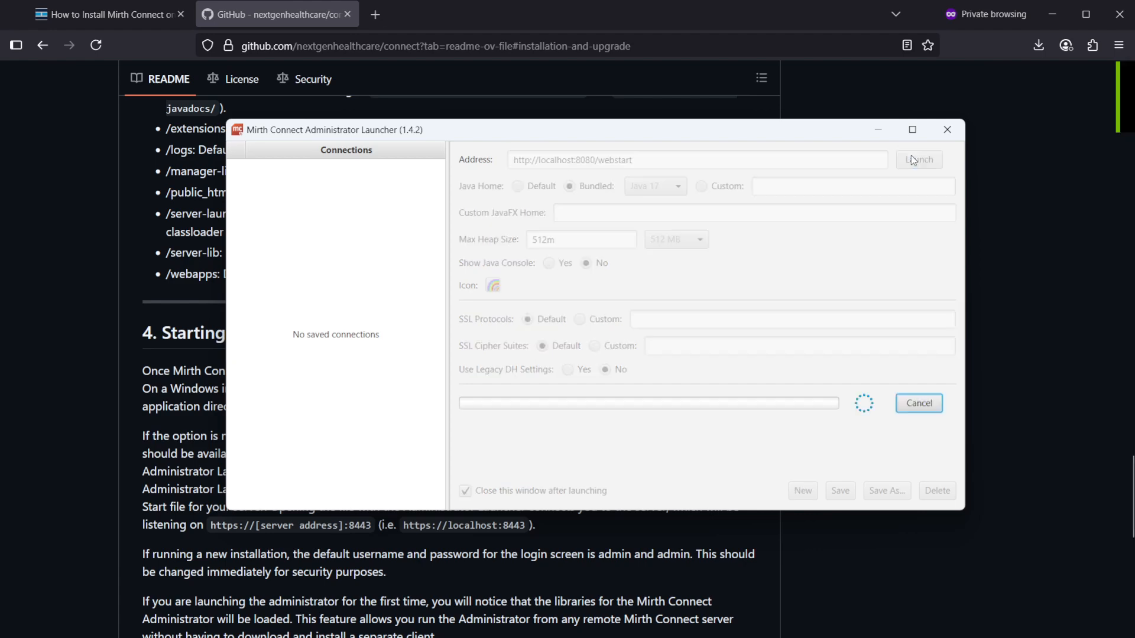
left_click(919, 159)
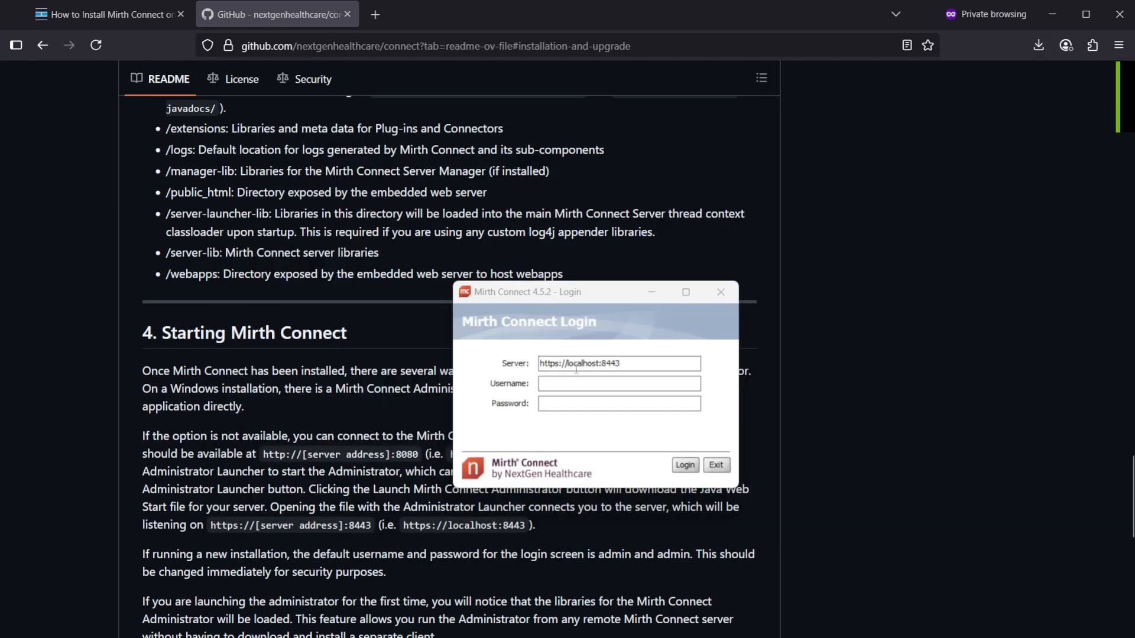
- Log in to the local server as admin with username 'admin' and its password
type("a")
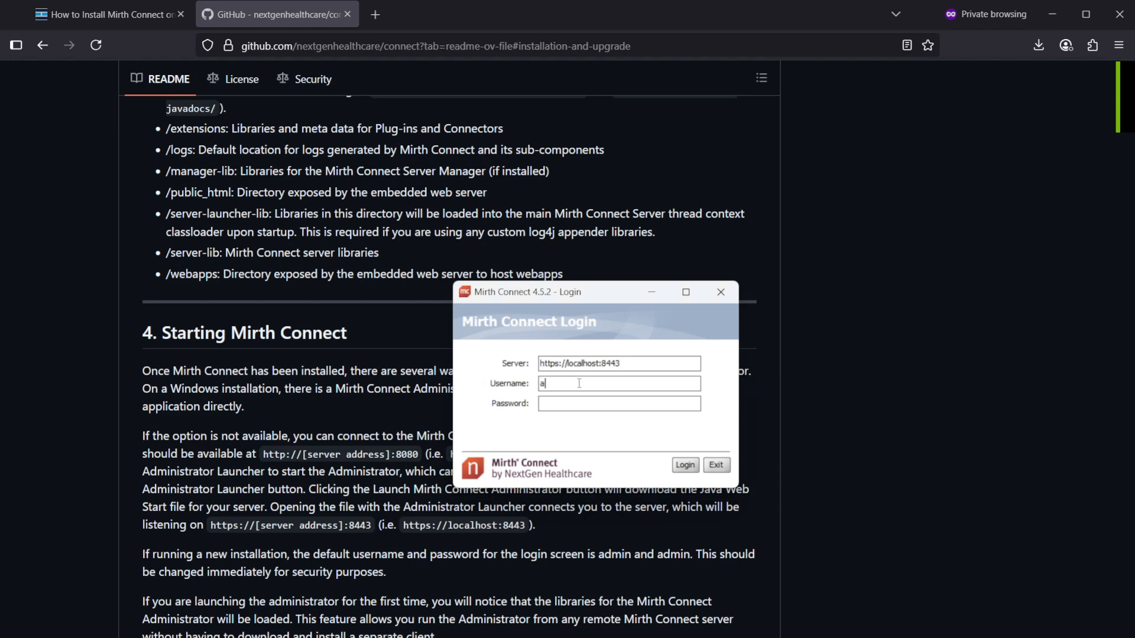
type("admin")
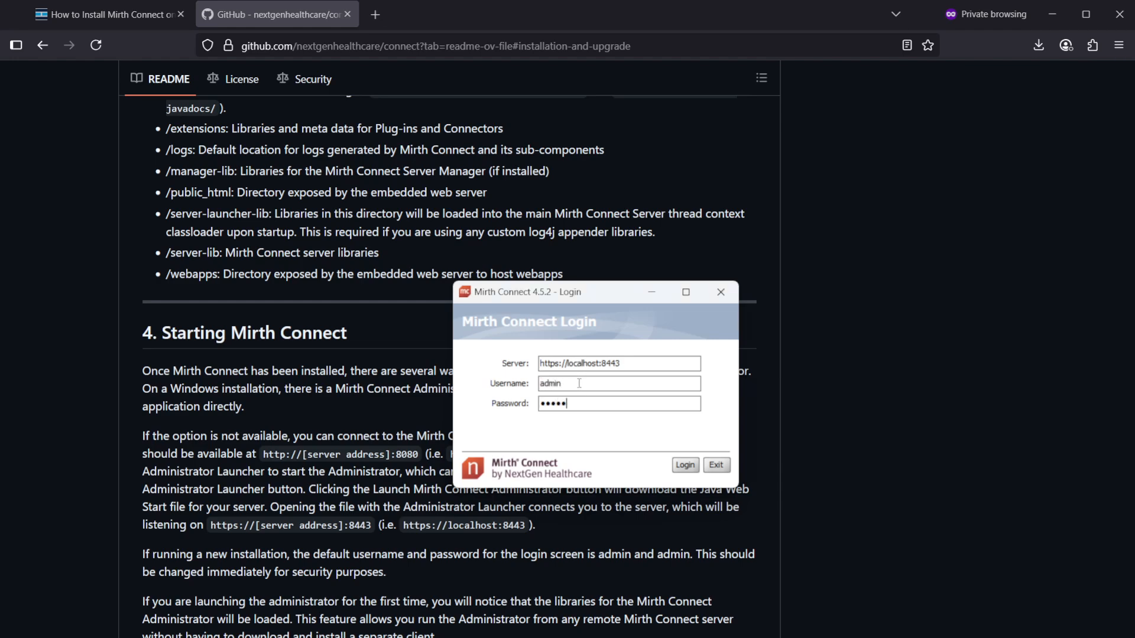
left_click(684, 465)
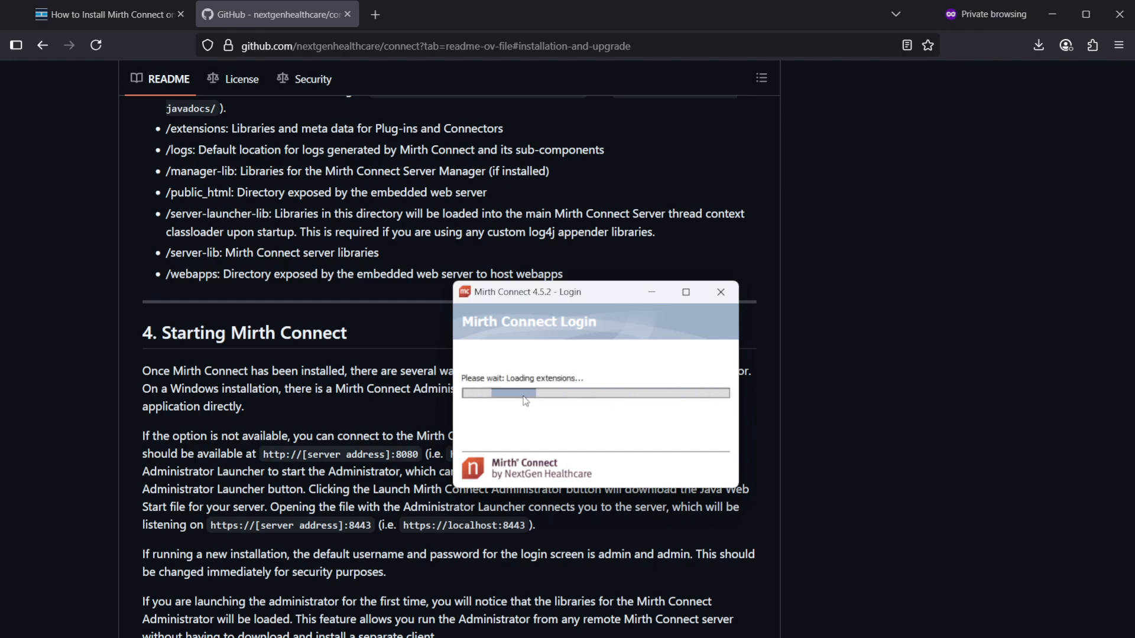
left_click_drag(526, 291, 391, 230)
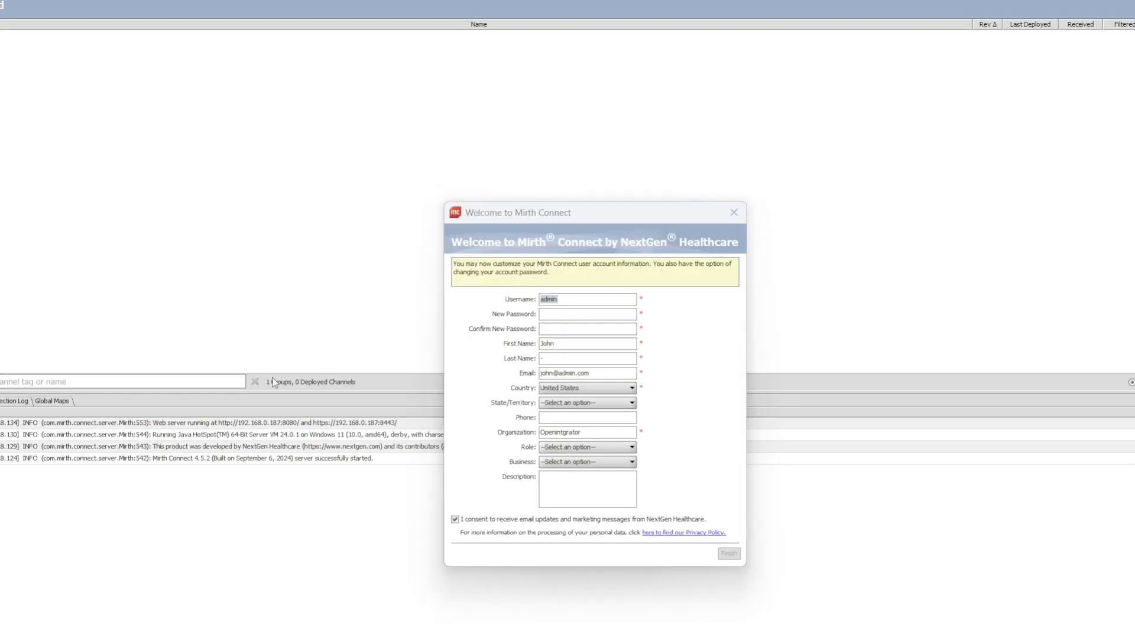
- Enter and confirm a new admin password in the Welcome dialog and finish
left_click(587, 313)
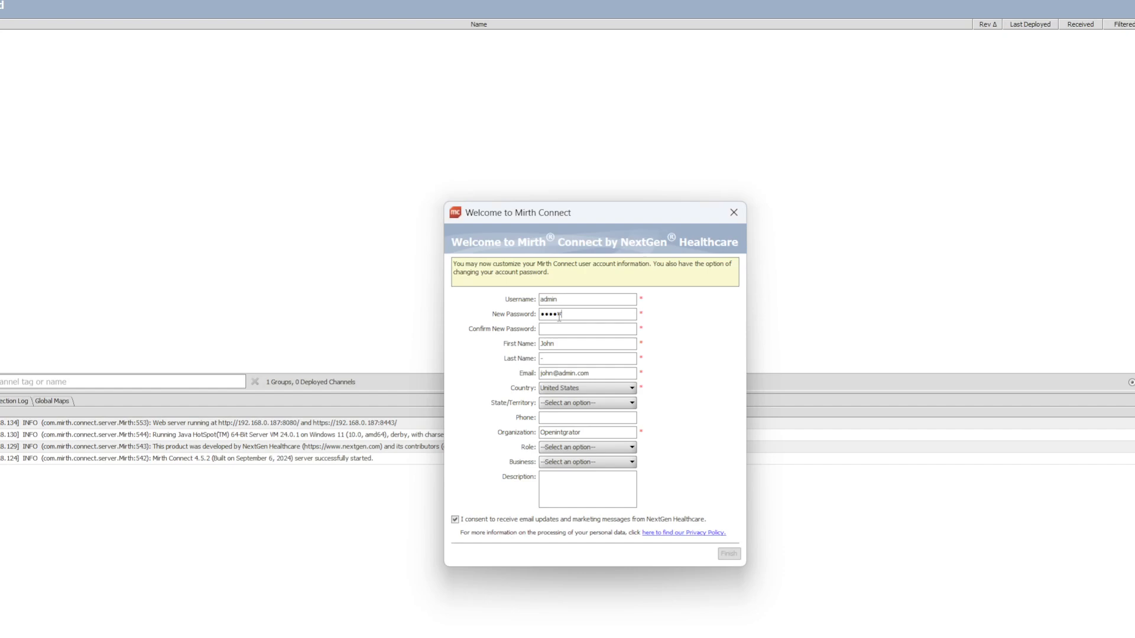
type("••")
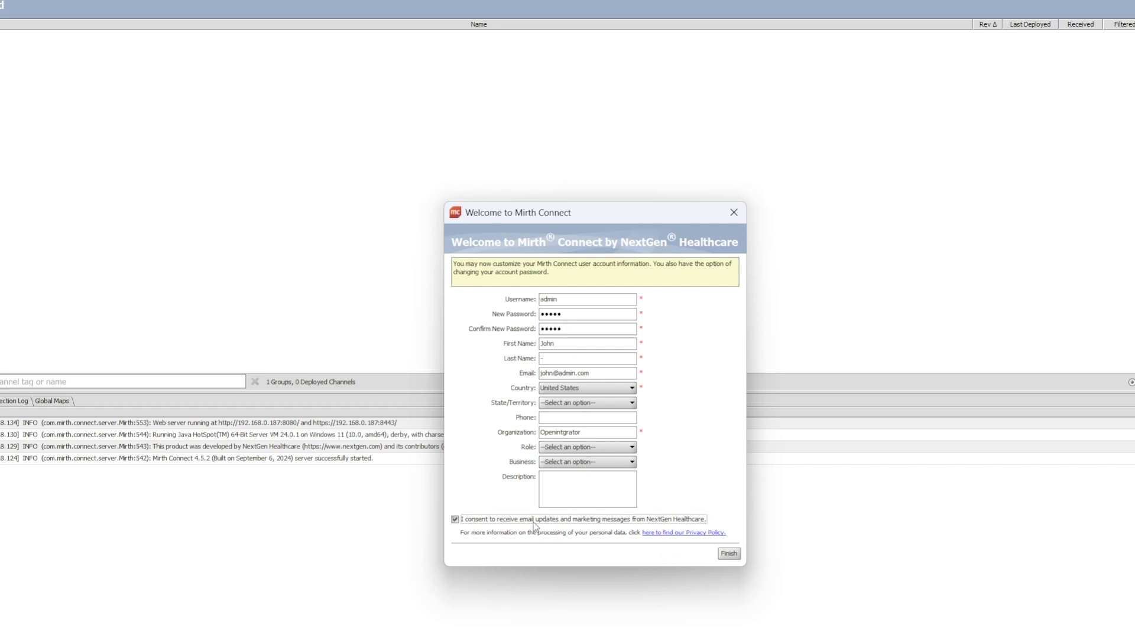
left_click(729, 554)
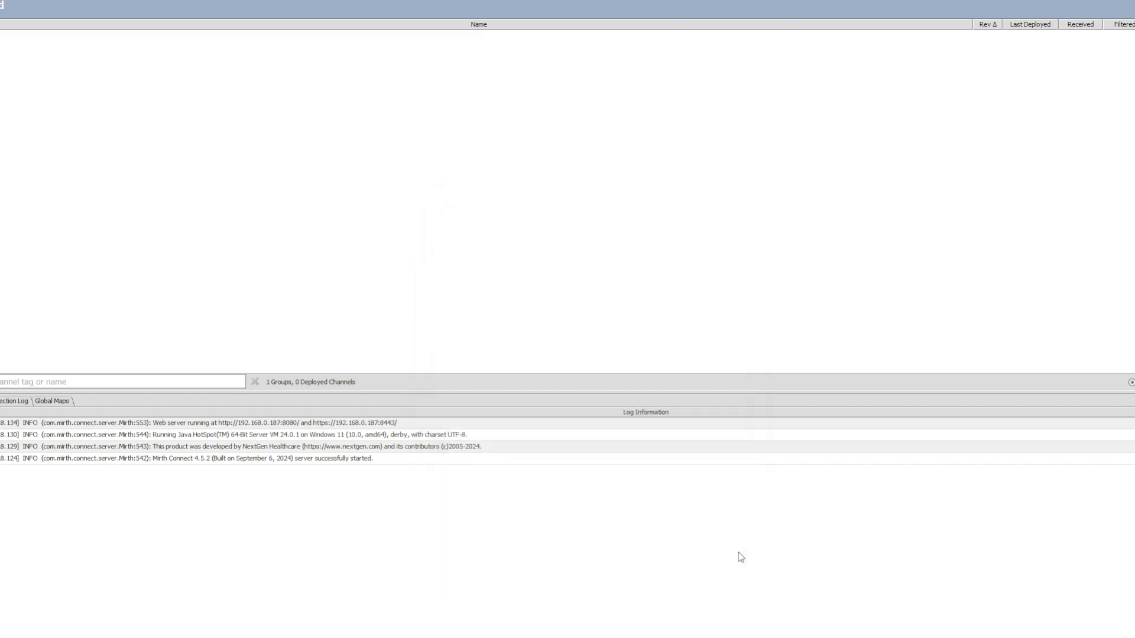
mouse_move(84, 188)
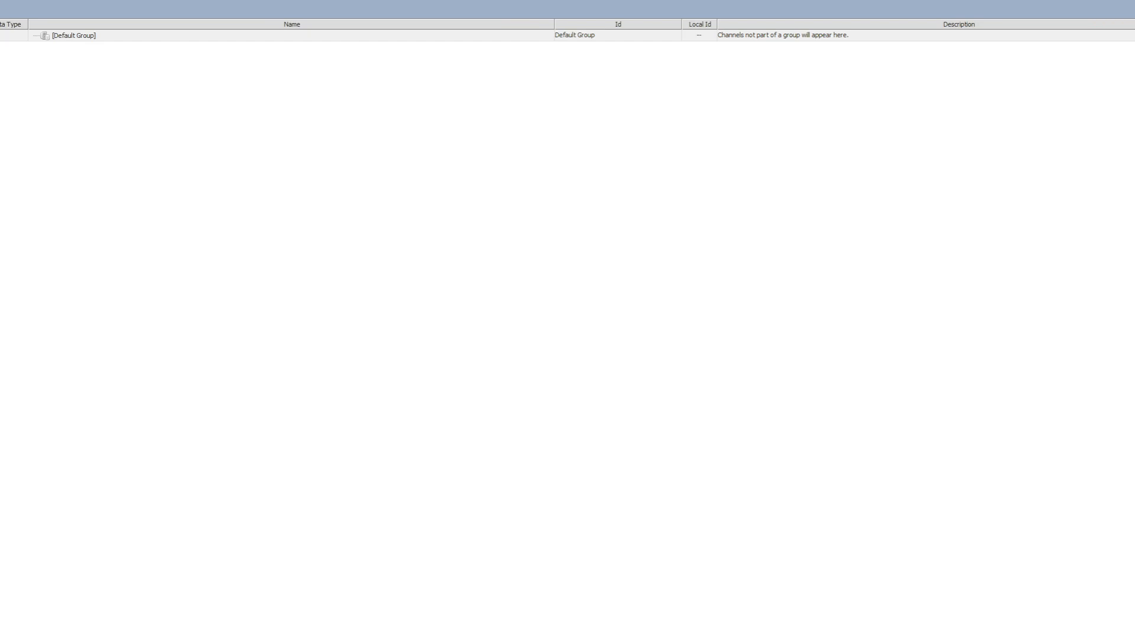
mouse_move(12, 301)
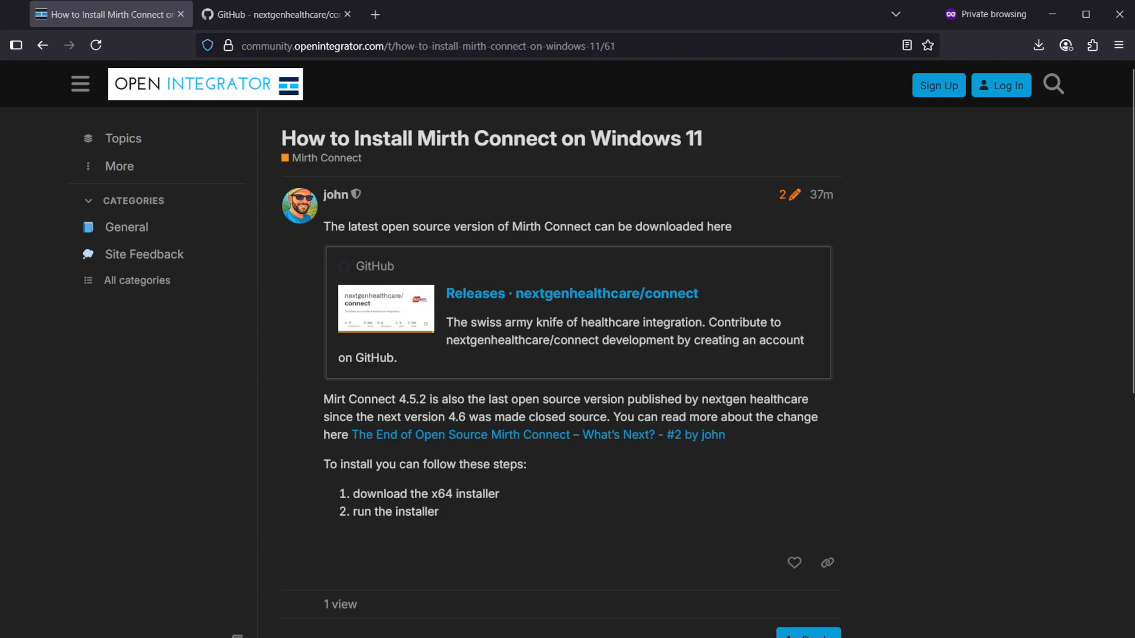
mouse_move(452, 225)
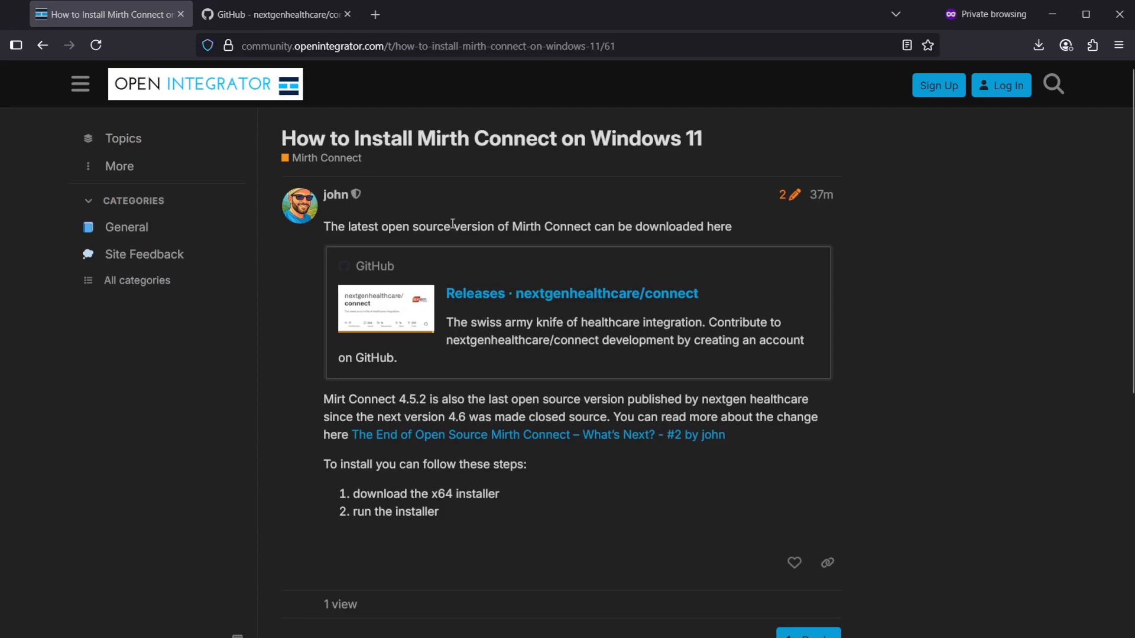
mouse_move(435, 97)
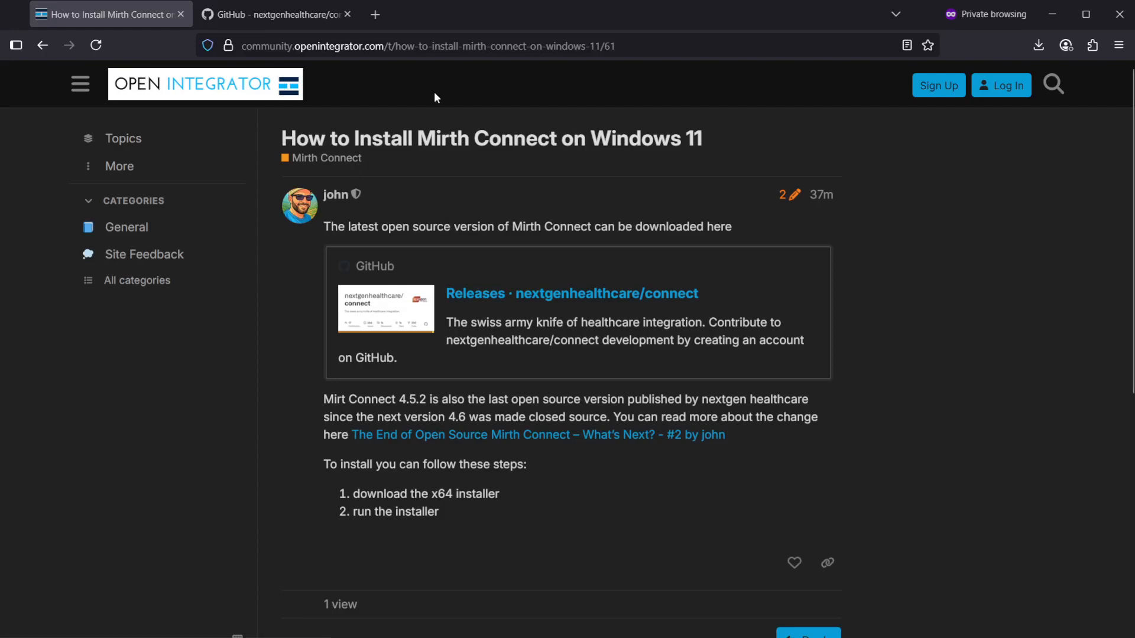